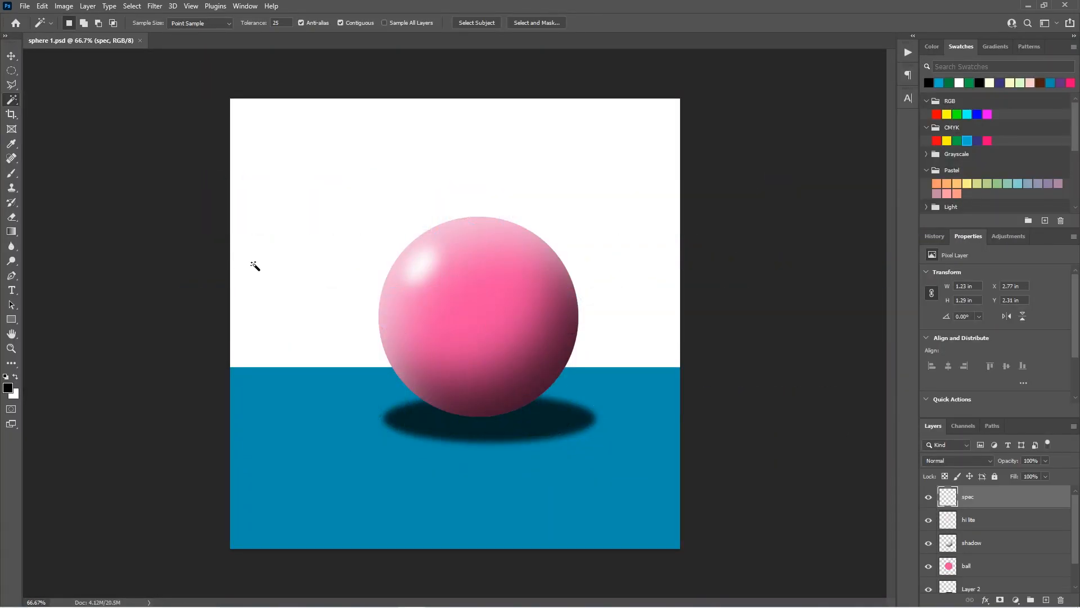
- Create a new blank landscape document, 10 by 8 inches at 150 ppi
left_click(24, 6)
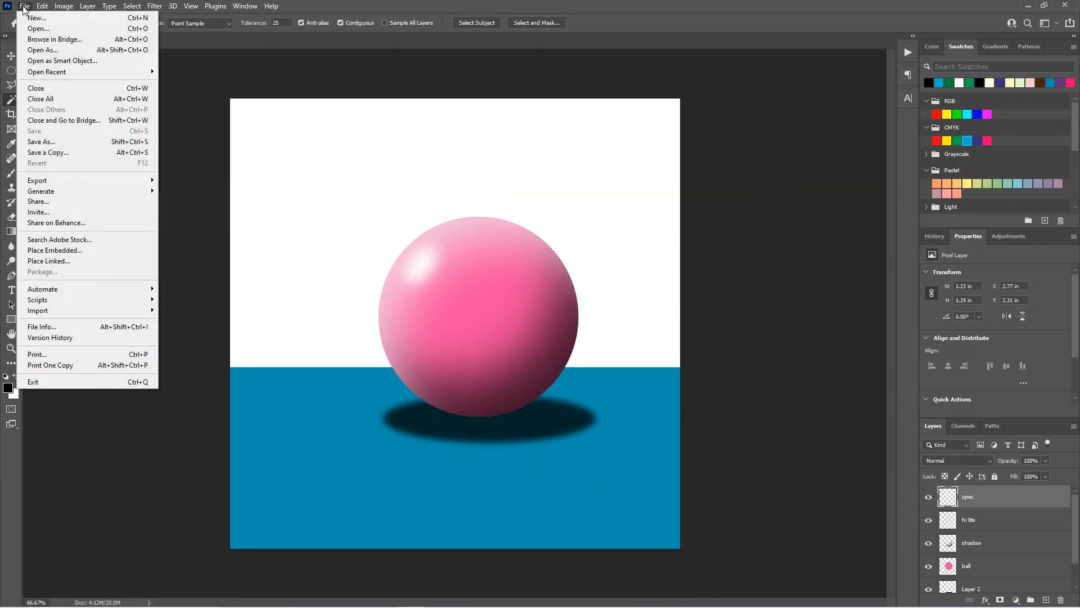
left_click(24, 7)
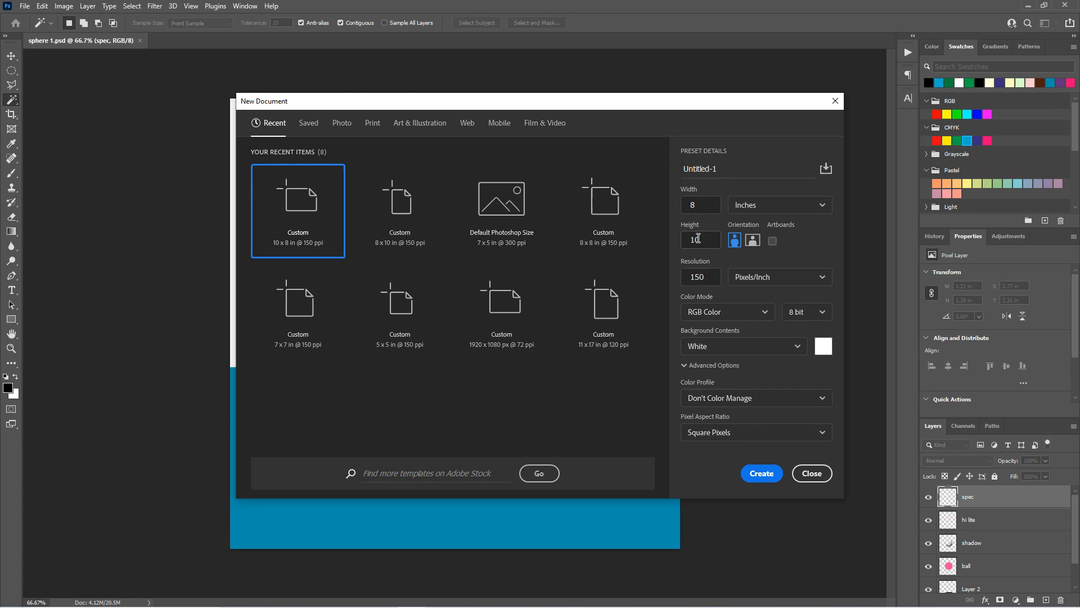
left_click(753, 240)
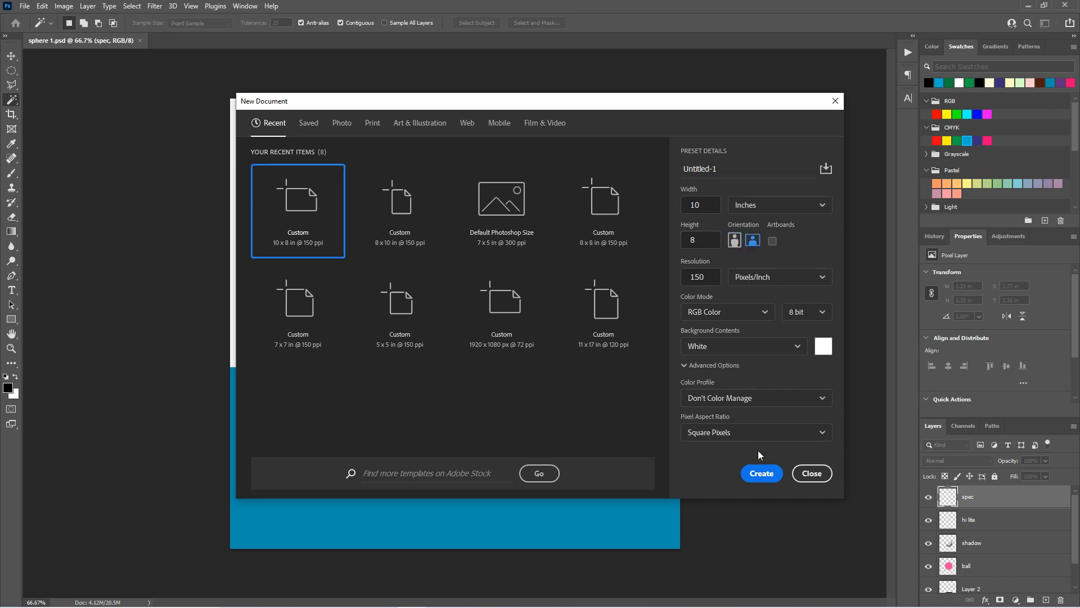
left_click(761, 474)
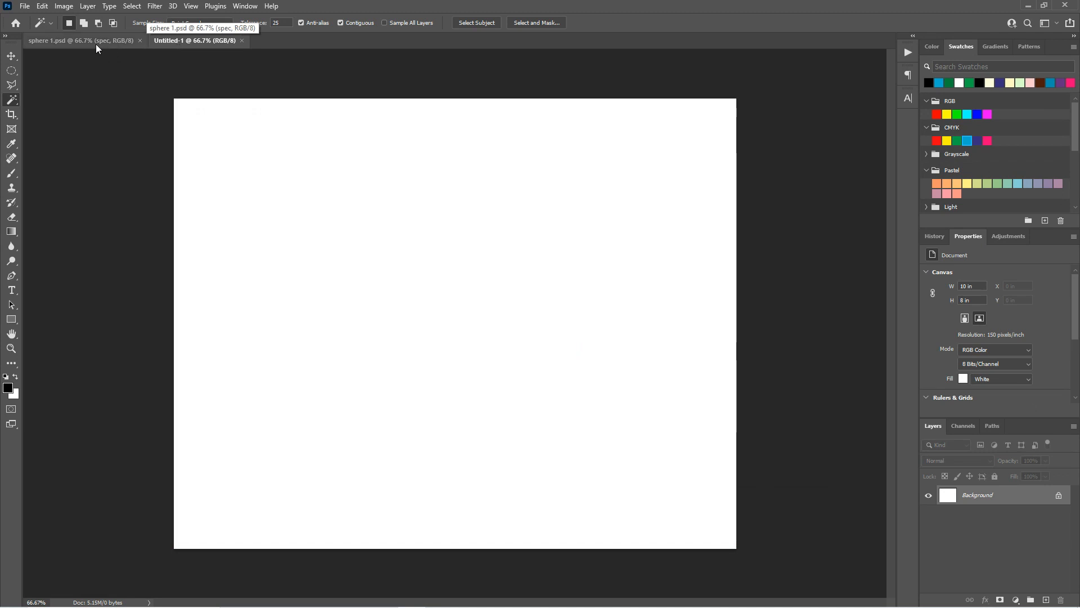
- Duplicate the ball, highlight and shadow layers from sphere 1.psd into Untitled-1
left_click(79, 40)
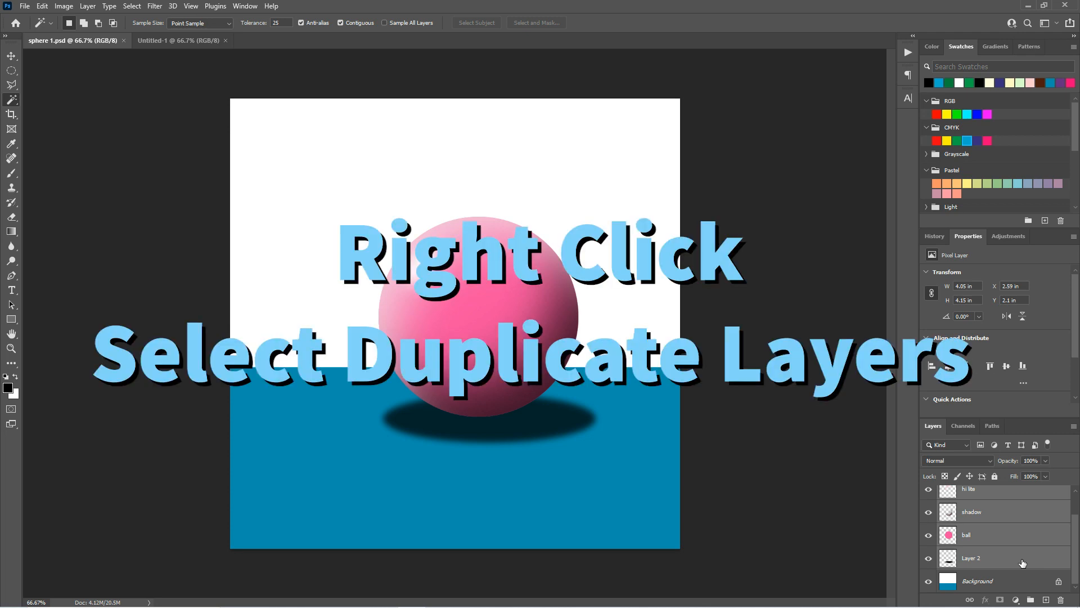
right_click(971, 557)
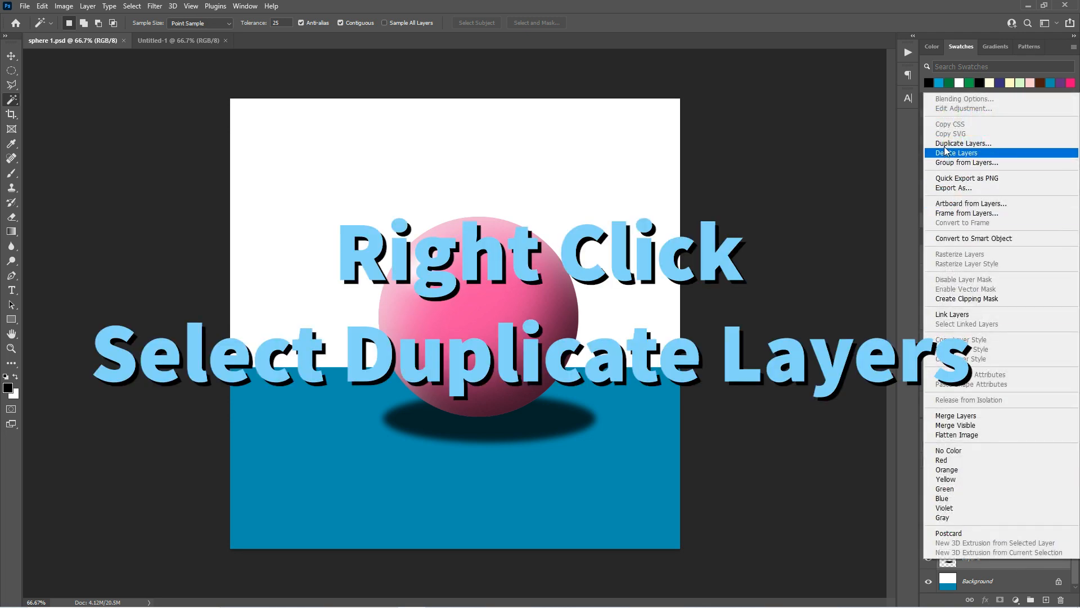
left_click(962, 143)
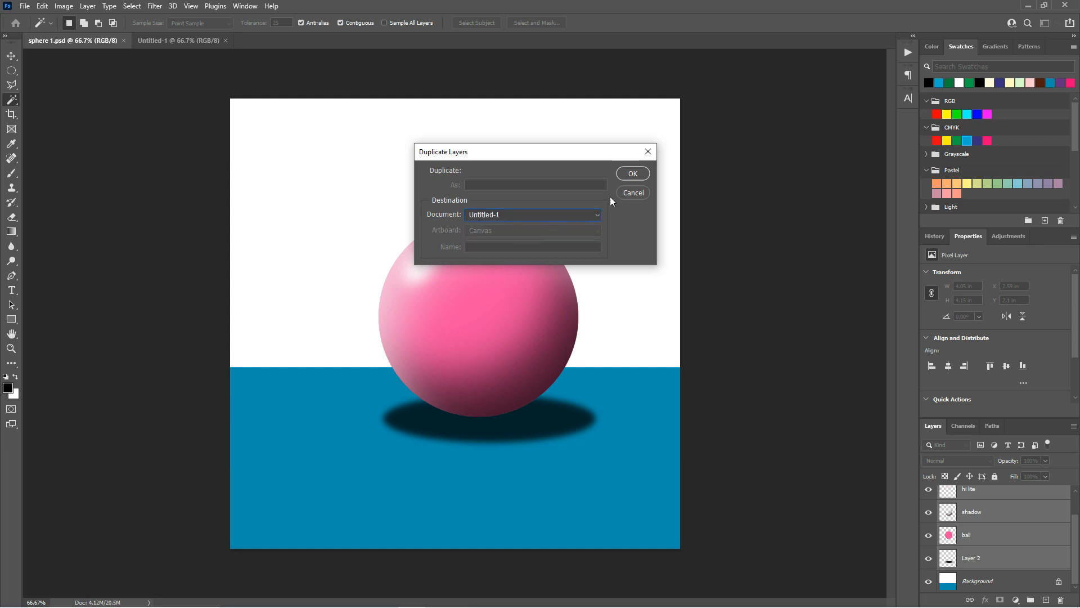
left_click(631, 173)
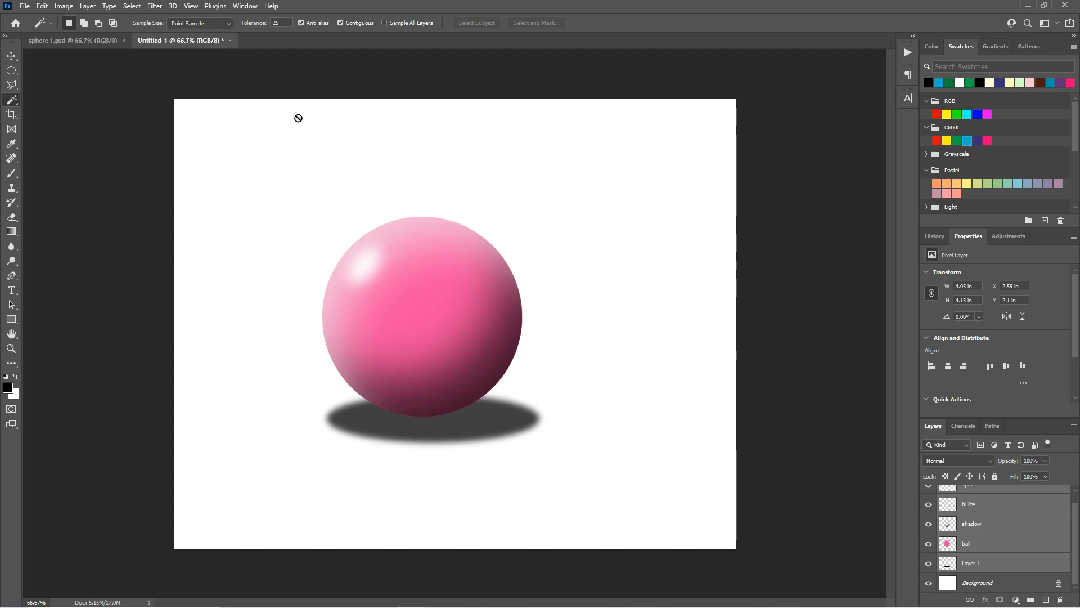
mouse_move(783, 435)
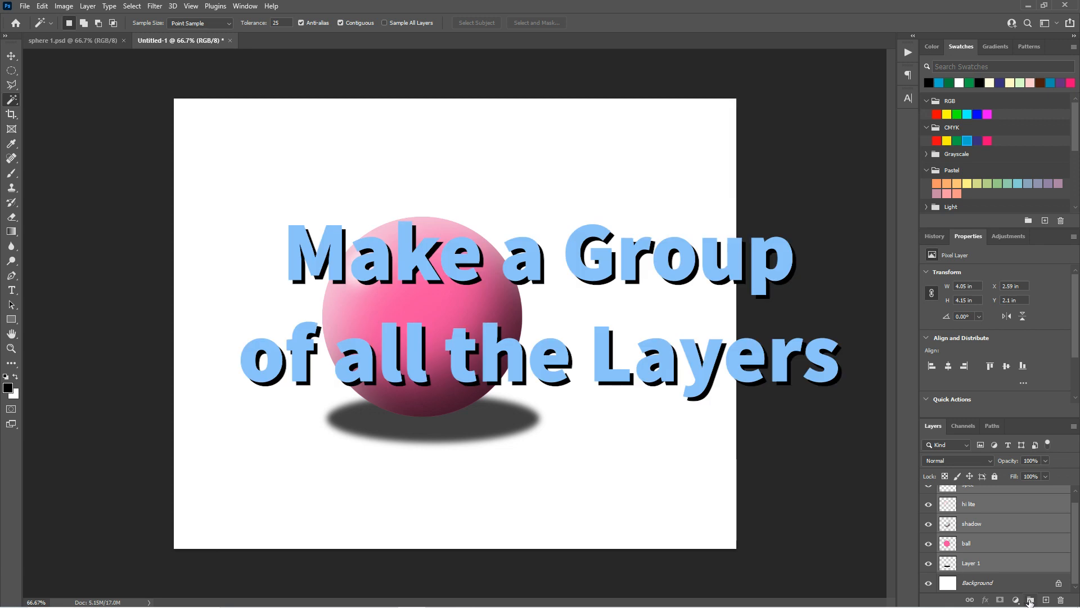
- Group the sphere layers into a folder named 'sphere 1' and duplicate it
left_click(1031, 599)
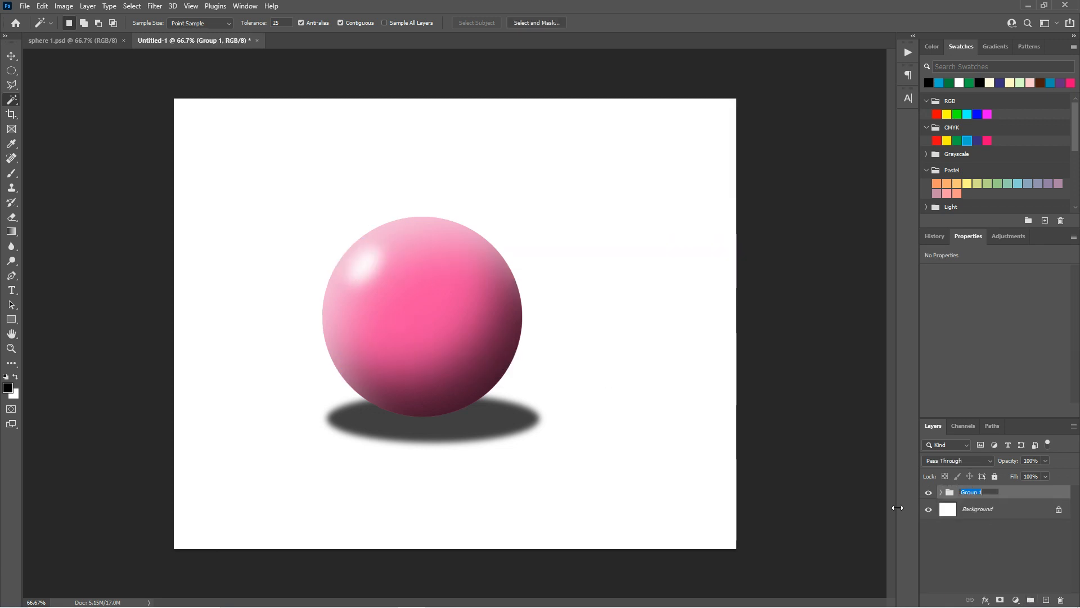
type("sphere 1")
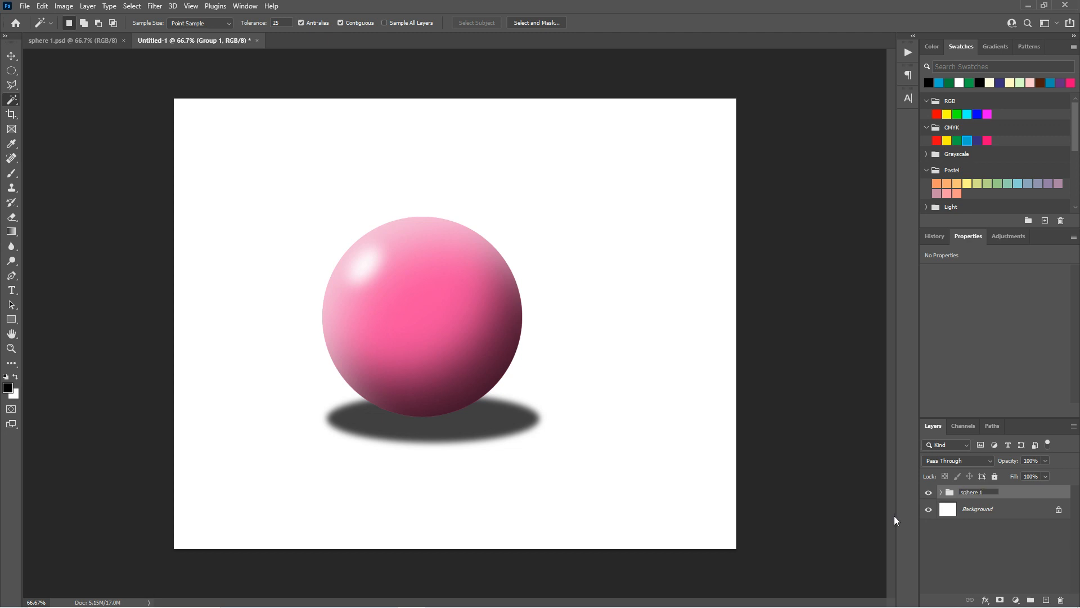
left_click(999, 491)
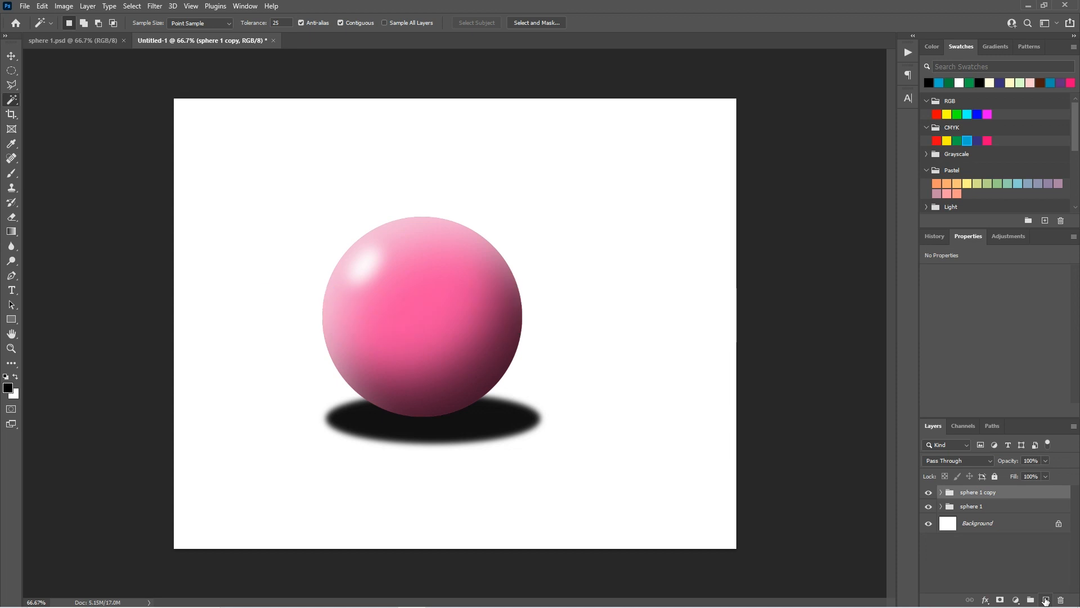
- Scale and place the sphere copies so four spheres recede across the page, undoing a misplaced layer
key("ctrl+t")
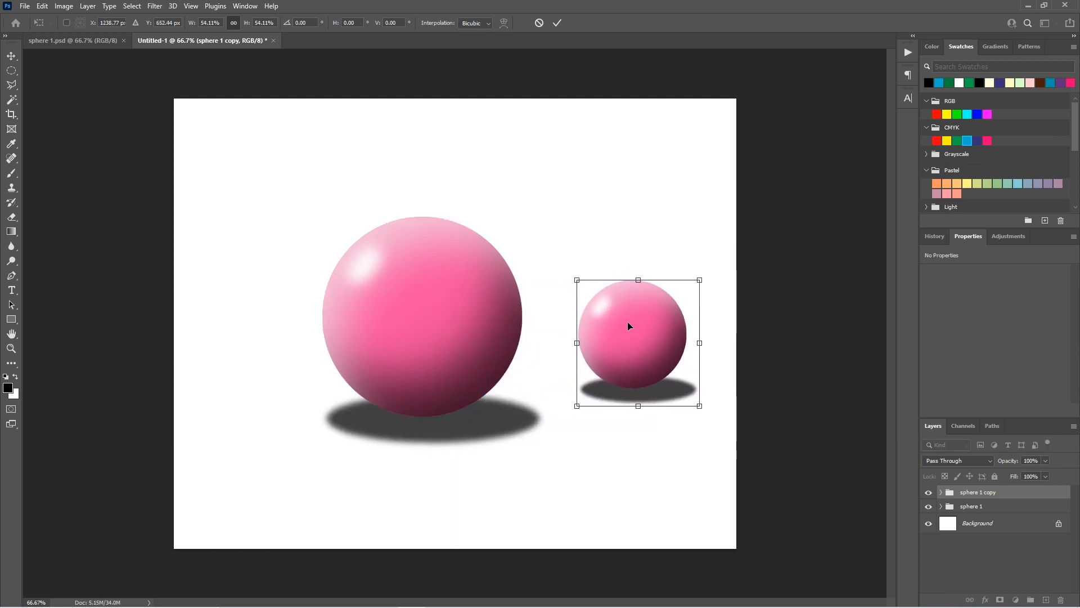
left_click(11, 69)
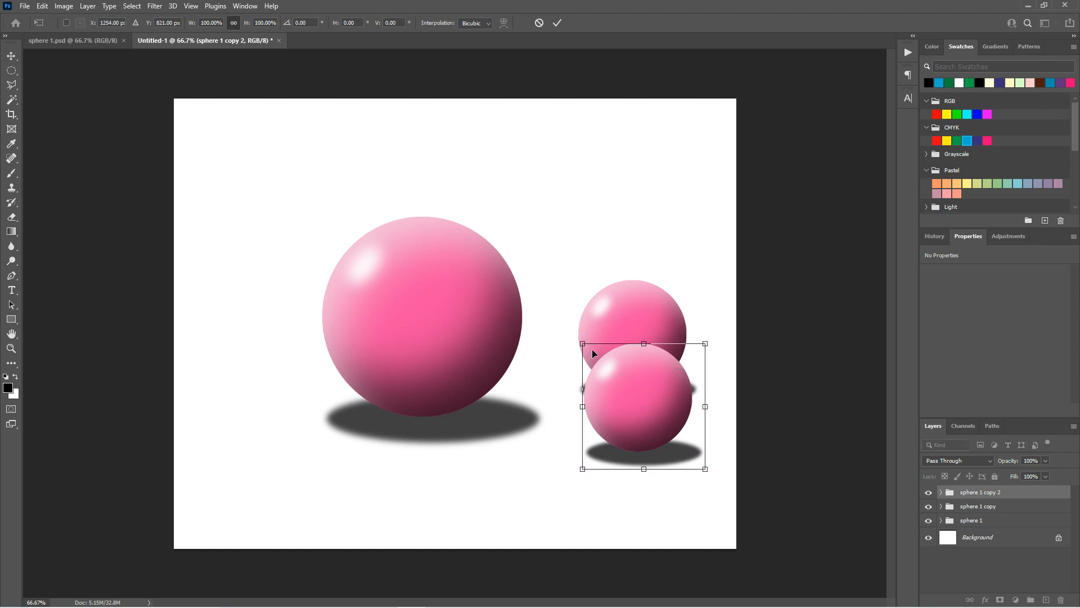
left_click_drag(704, 468, 685, 449)
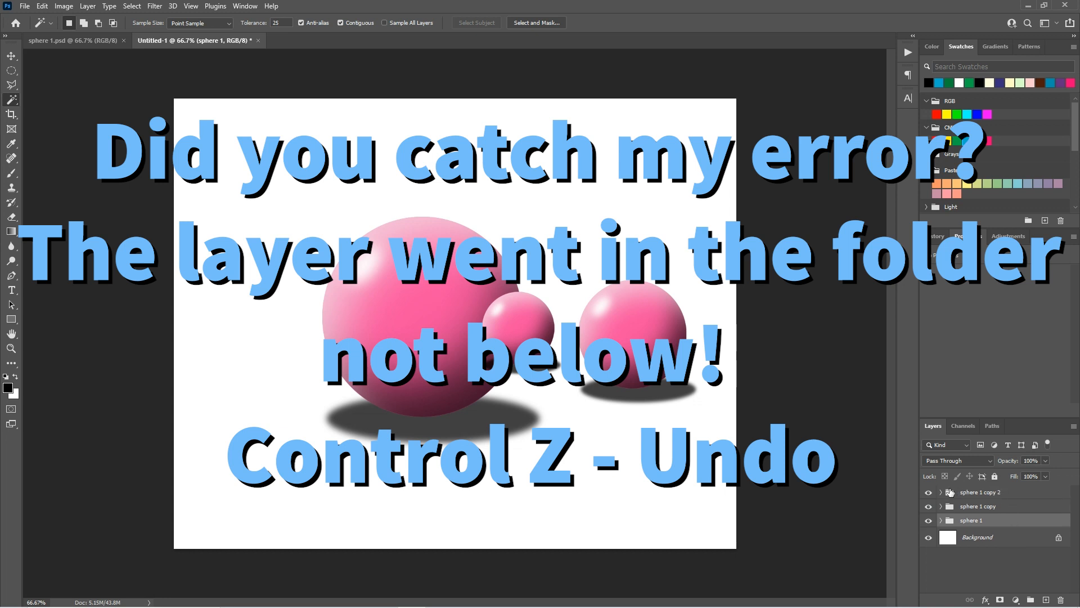
key("ctrl+z")
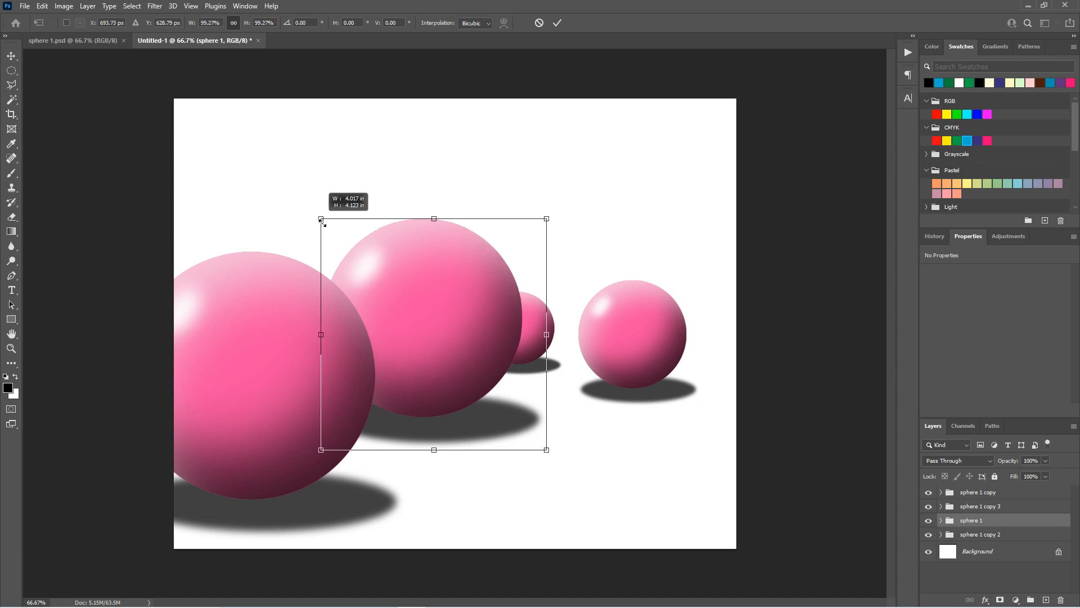
left_click_drag(320, 219, 406, 302)
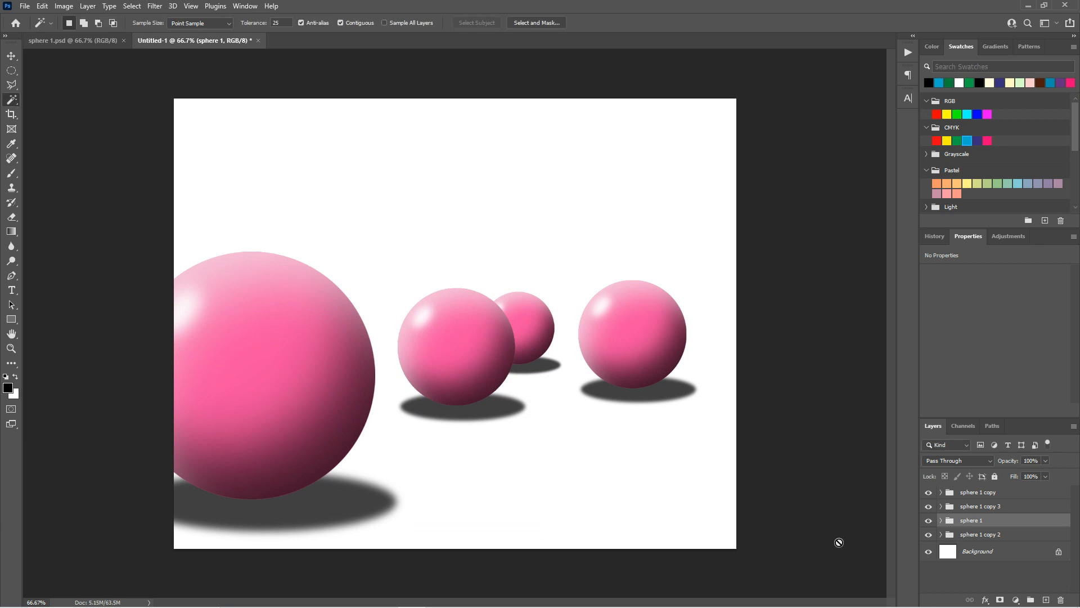
- Rename the largest group 'sphere big' and the farthest group 'sphere far'
left_click(928, 510)
type("sphere big")
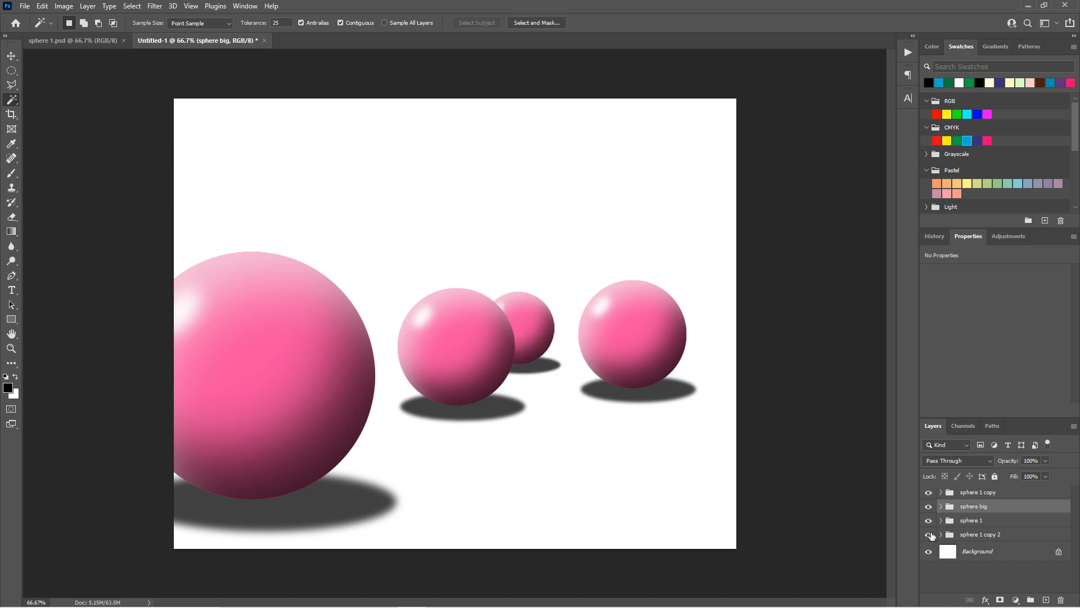
double_click(980, 534)
type("sphere far")
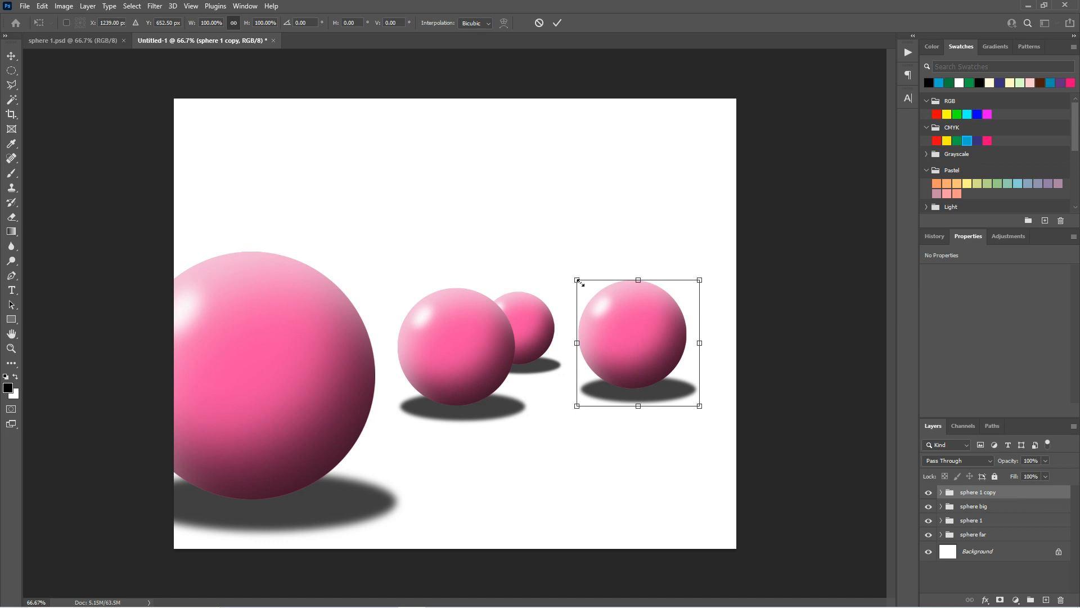
- Shrink and lower the right-hand sphere, then shift the middle sphere rightward
left_click_drag(577, 281, 616, 321)
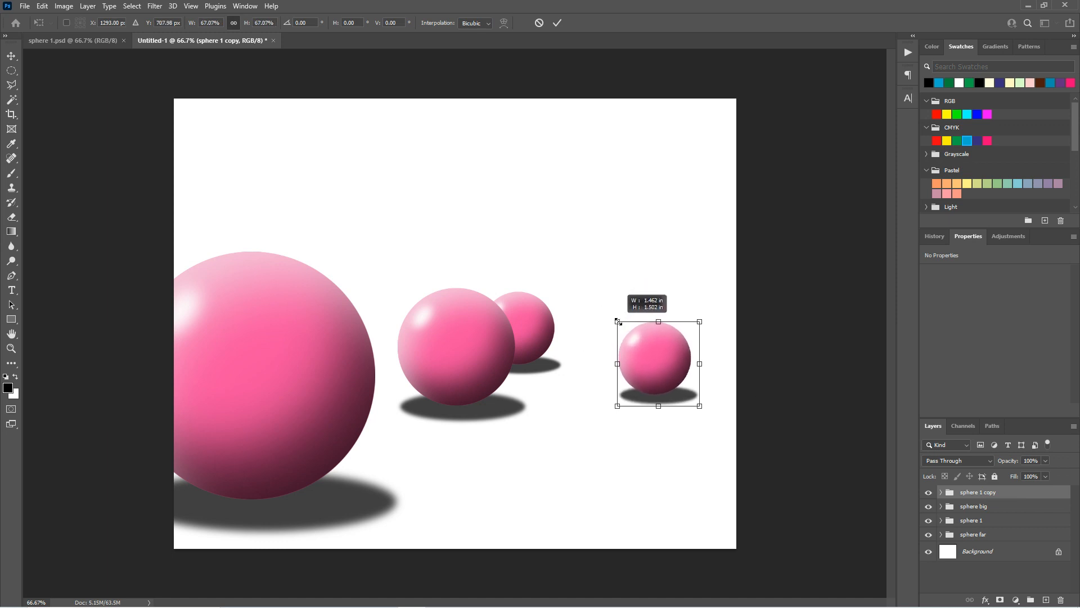
left_click_drag(656, 364, 655, 382)
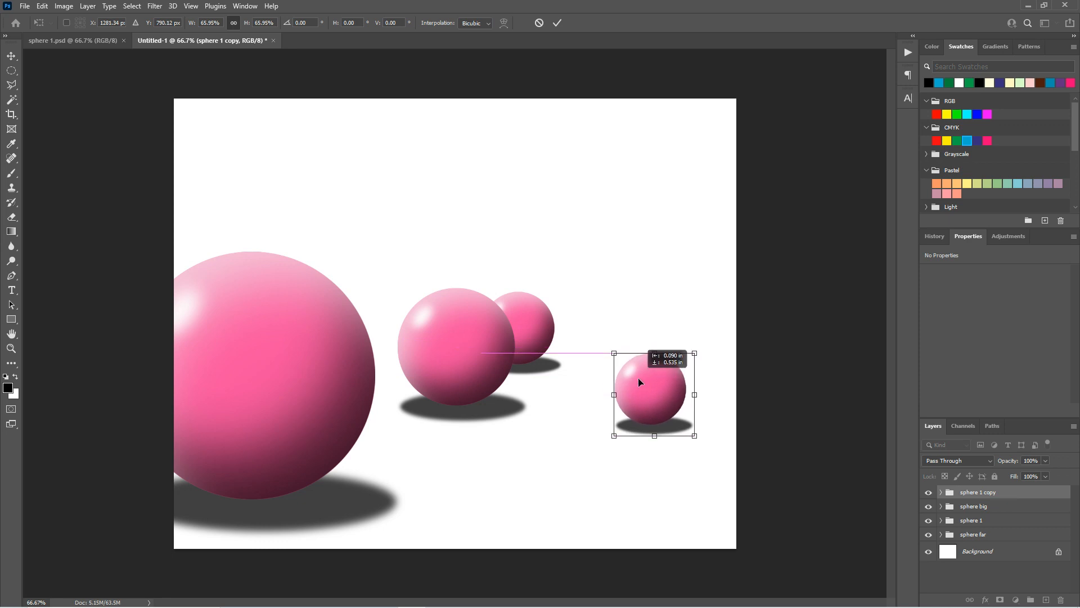
left_click_drag(640, 382, 631, 384)
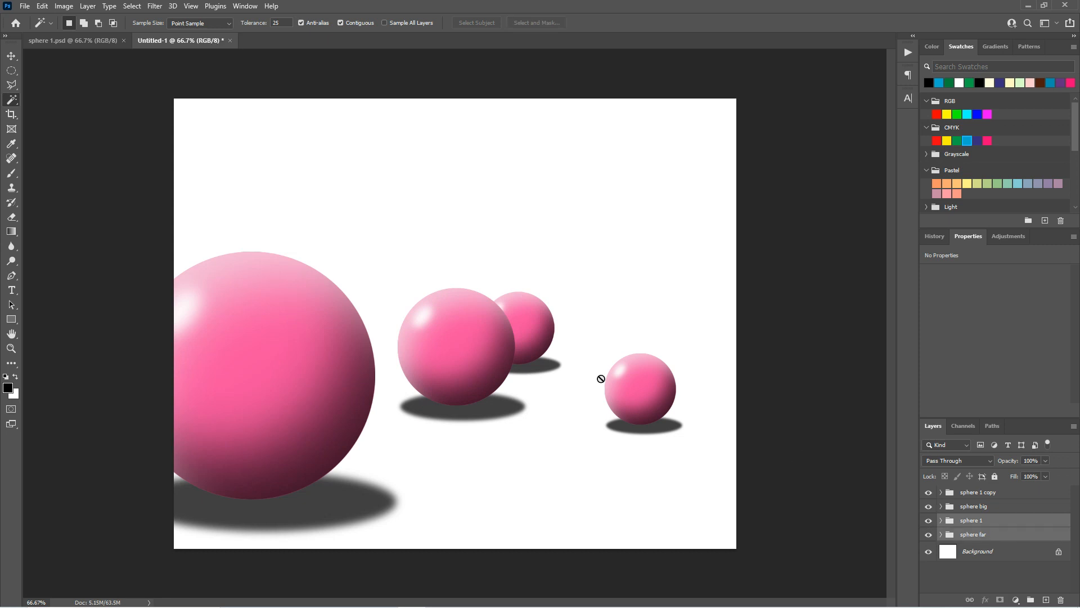
left_click(11, 57)
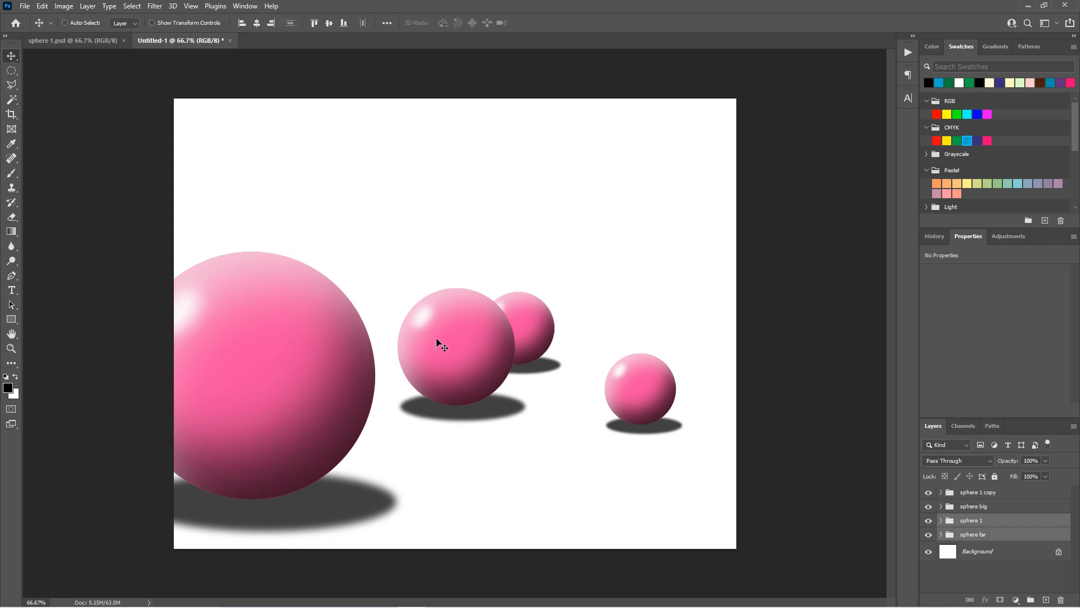
left_click_drag(441, 344, 481, 358)
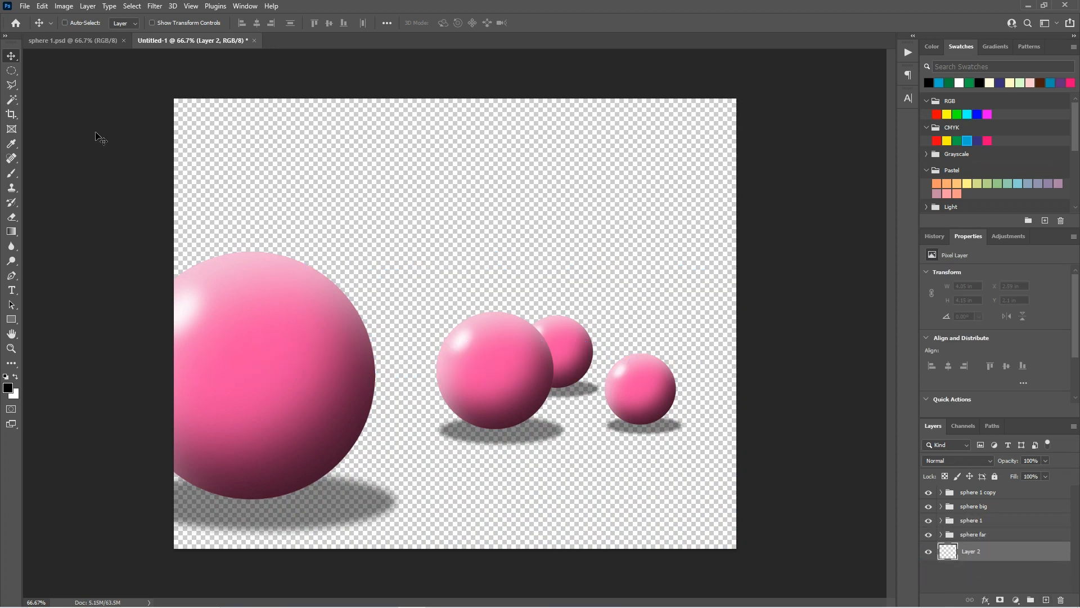
- Fill a rectangular selection at the canvas bottom with dark green as the floor on Layer 2
left_click(11, 70)
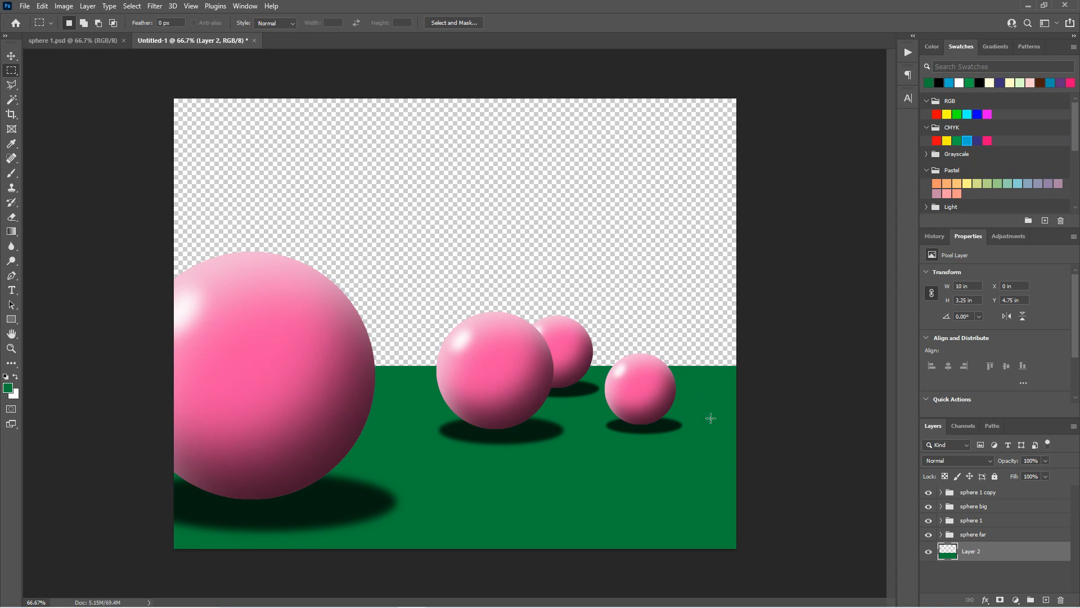
mouse_move(329, 393)
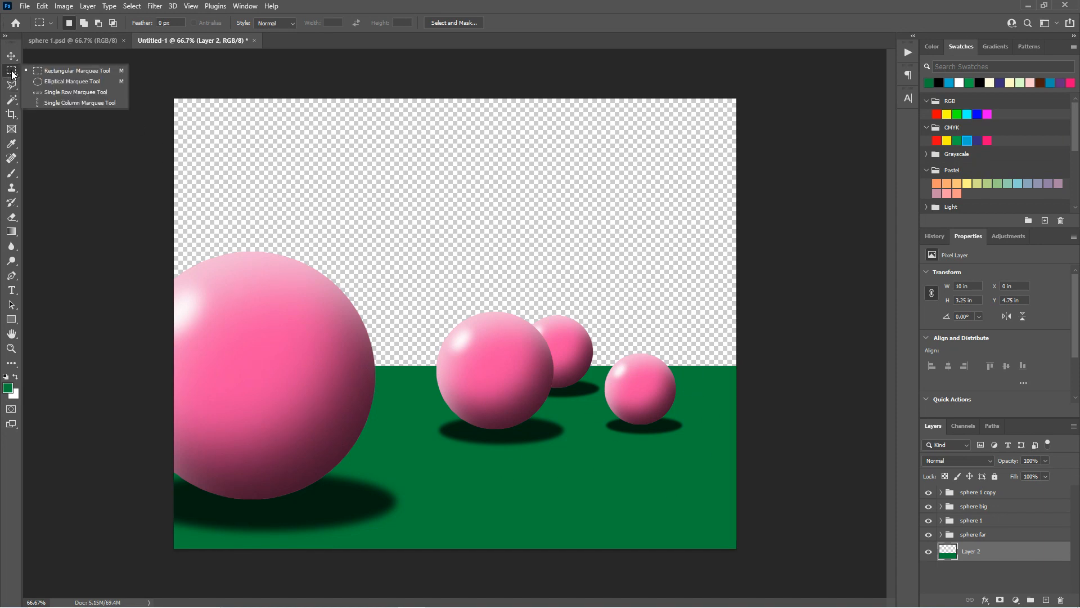
- Shade a new layer black outside a feathered oval spanning the green floor
left_click(72, 81)
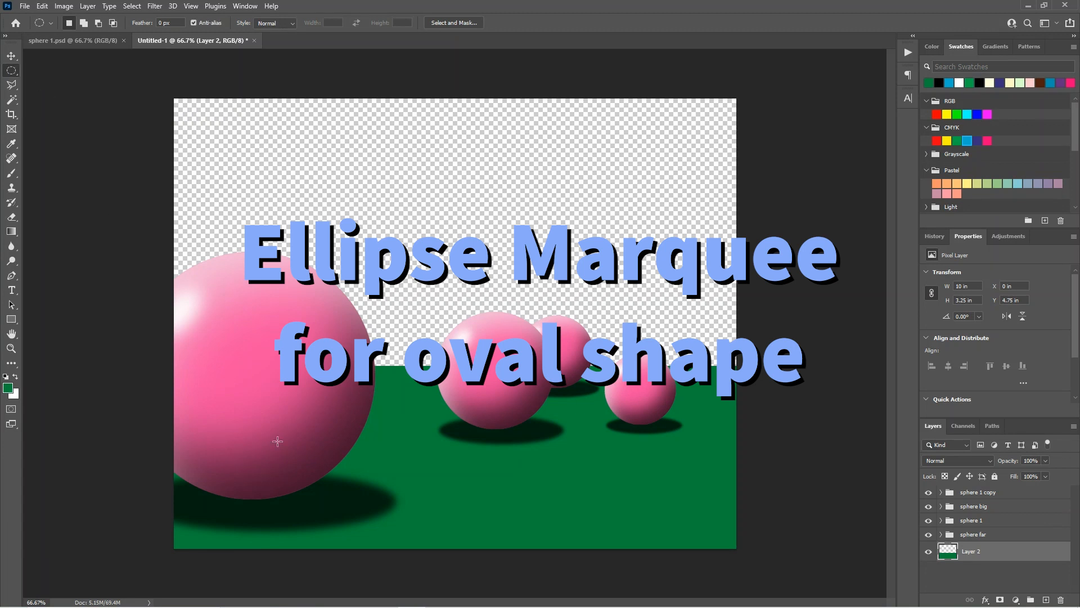
left_click_drag(275, 442, 715, 518)
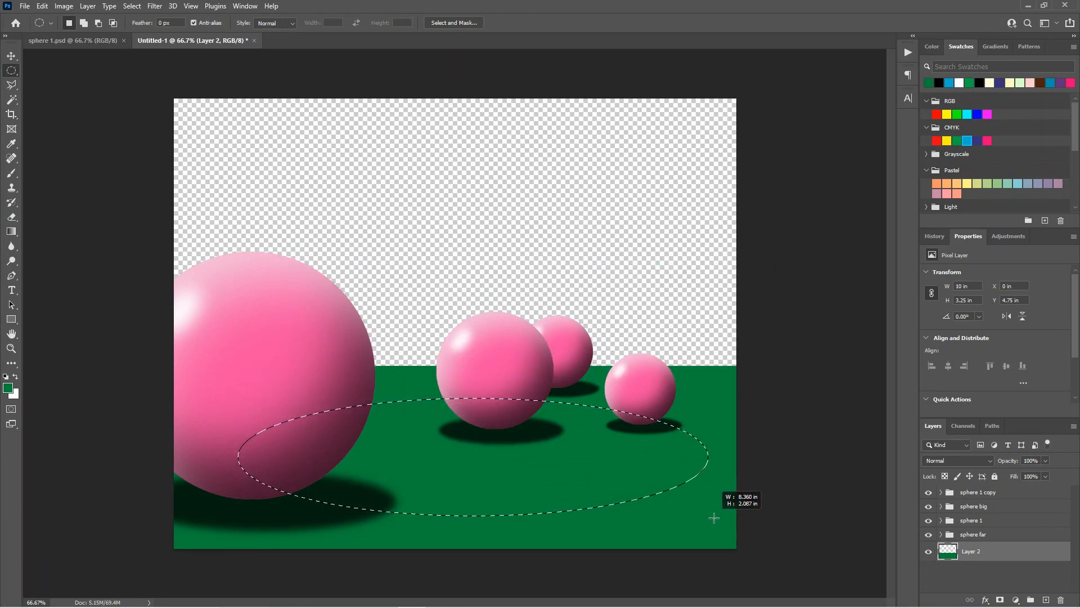
left_click_drag(713, 517, 762, 529)
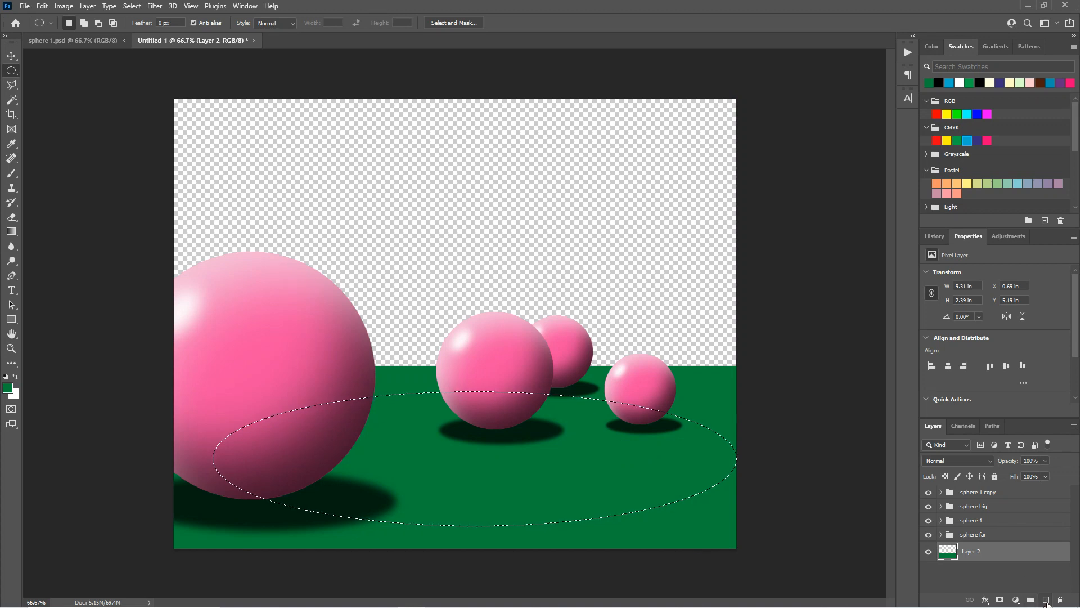
left_click(1032, 598)
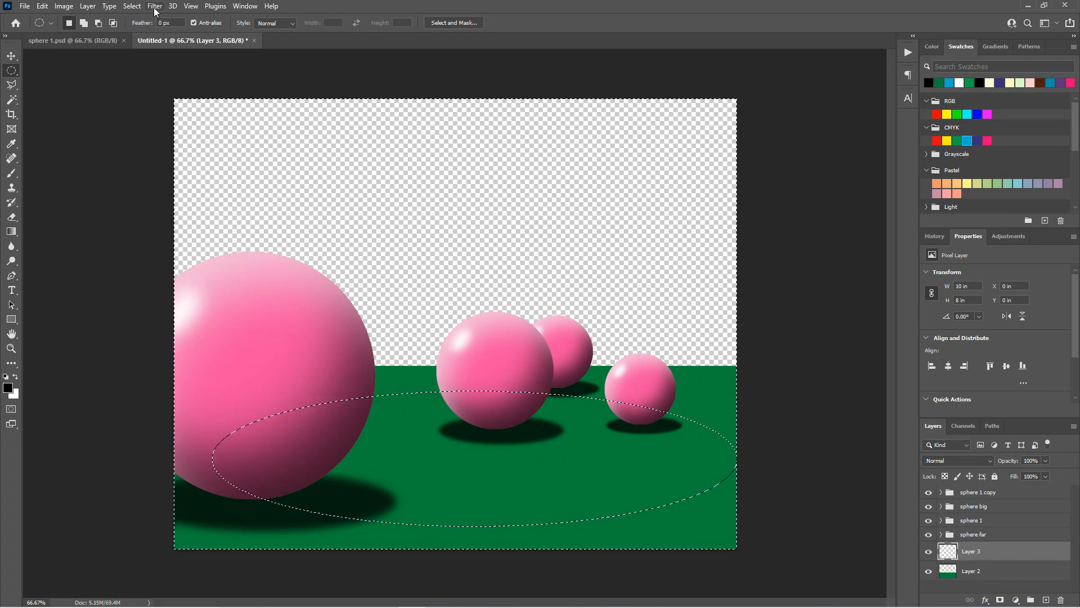
left_click(131, 7)
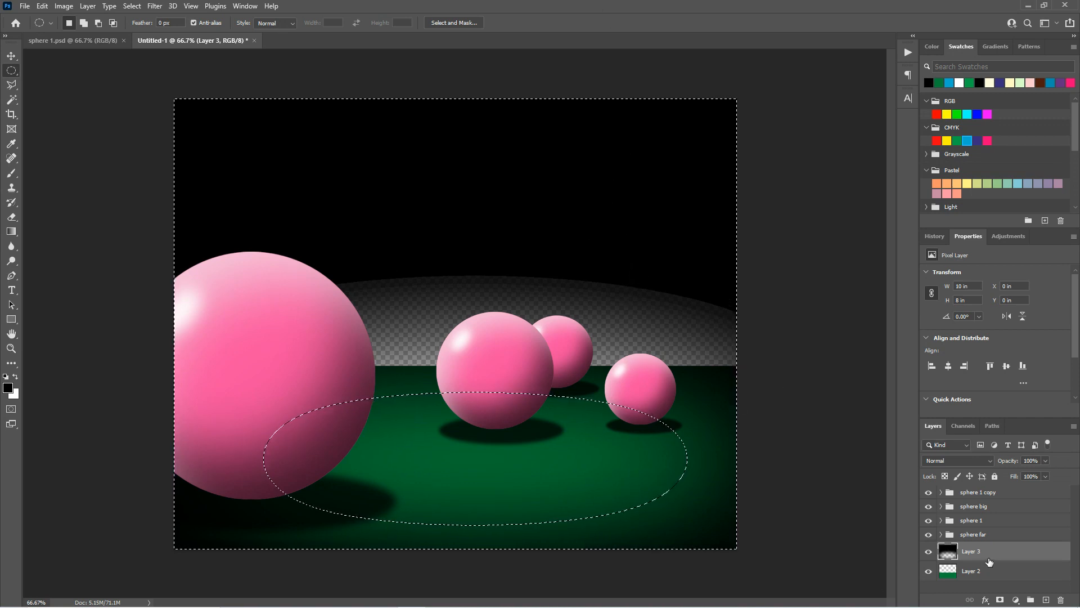
left_click(971, 570)
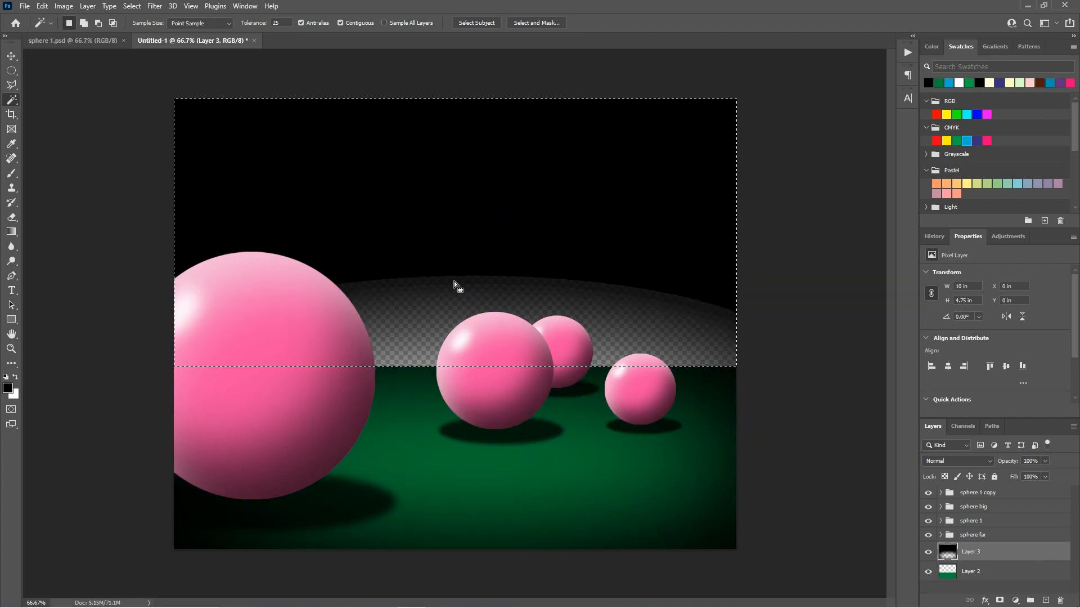
mouse_move(471, 274)
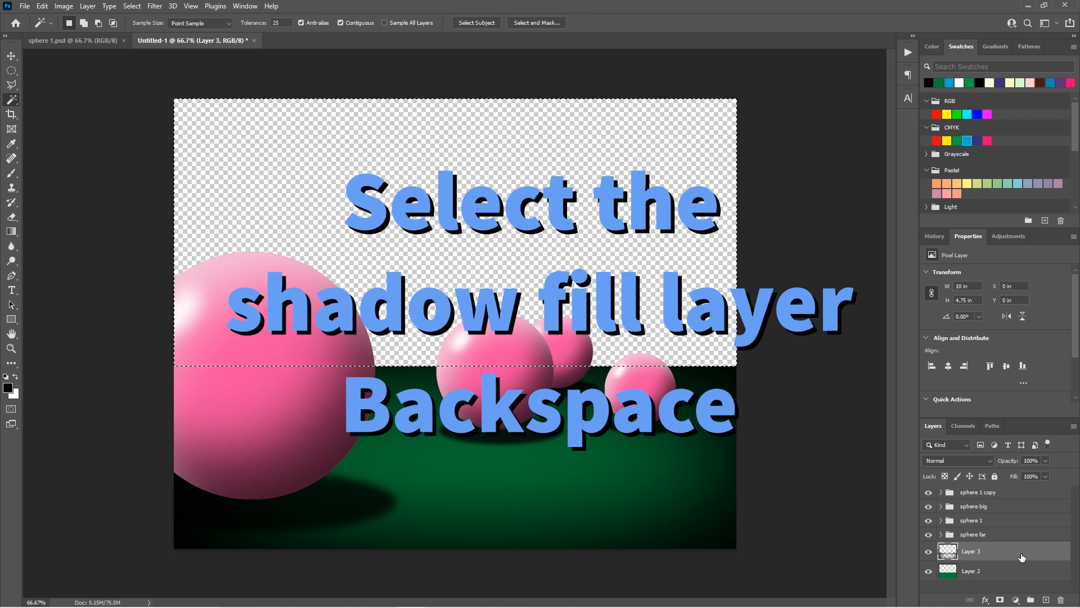
- Delete the black above the horizon and fill a new layer beneath the floor with blue
key("Backspace")
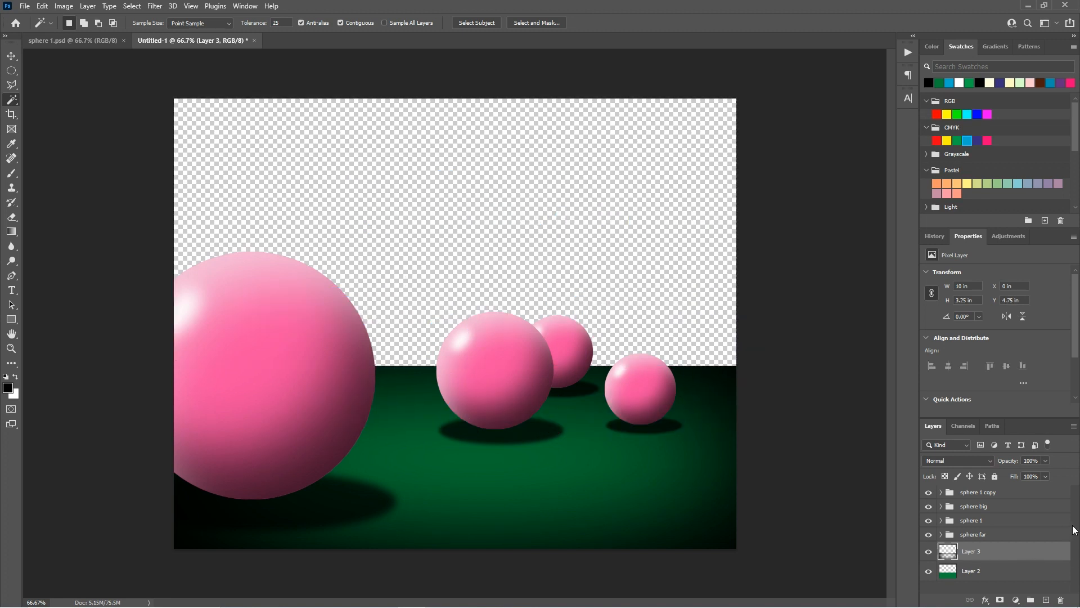
left_click(971, 571)
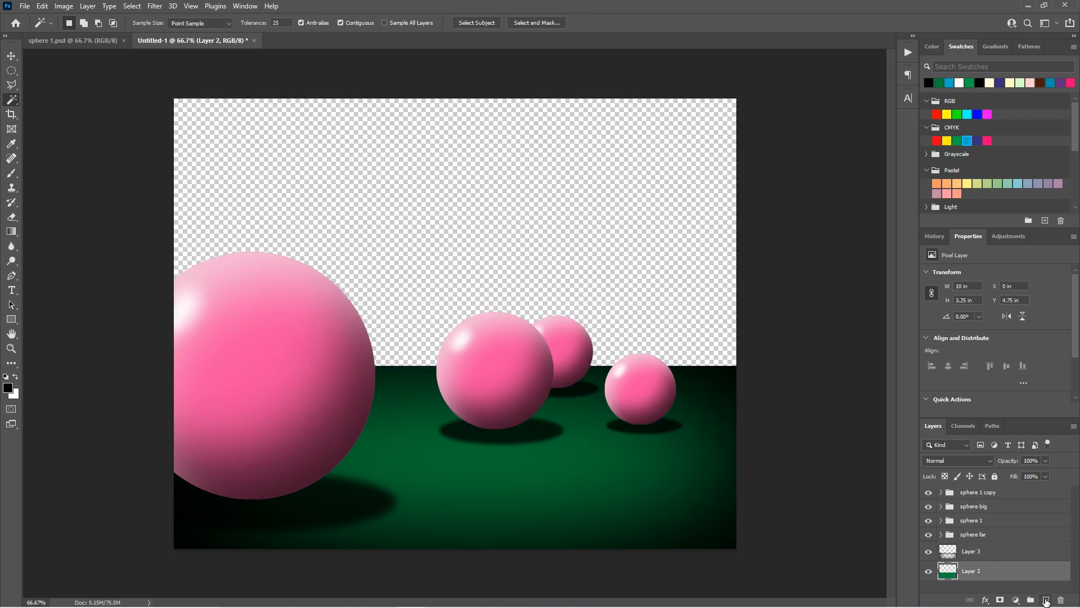
left_click(1045, 599)
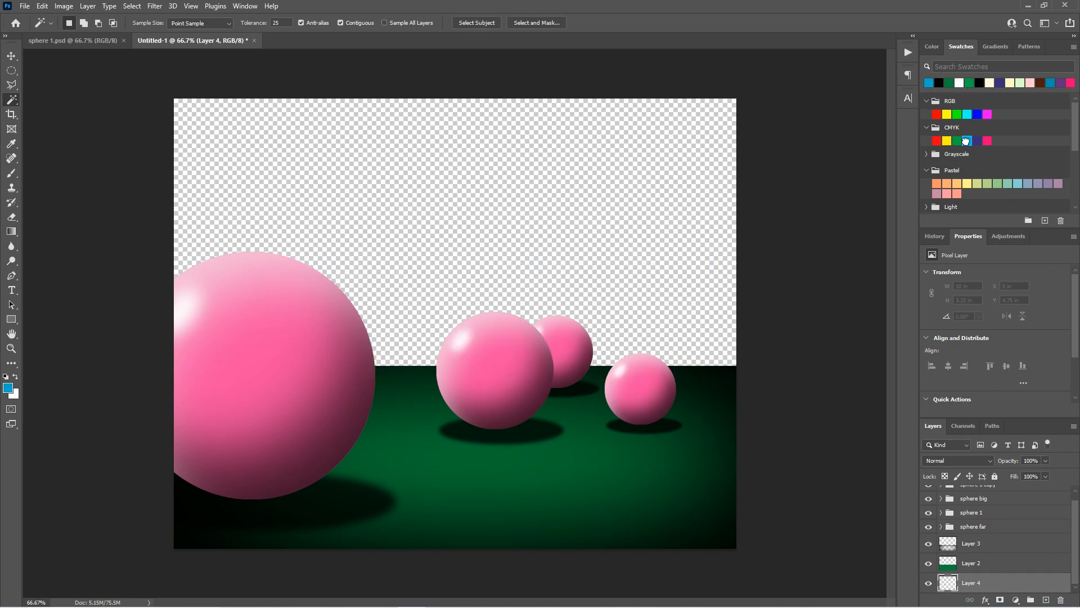
left_click(966, 140)
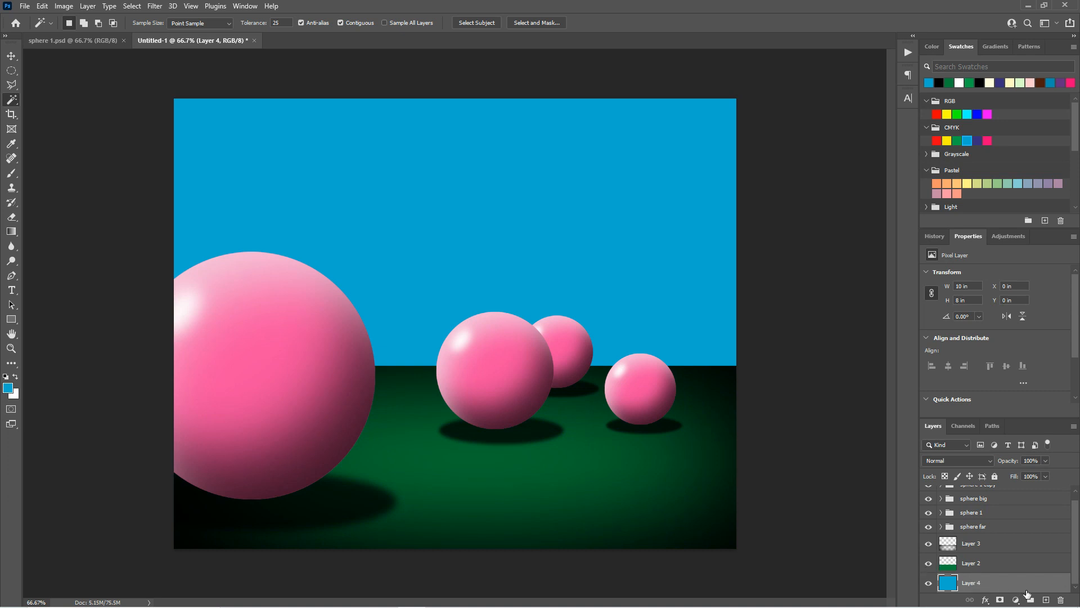
left_click(1046, 598)
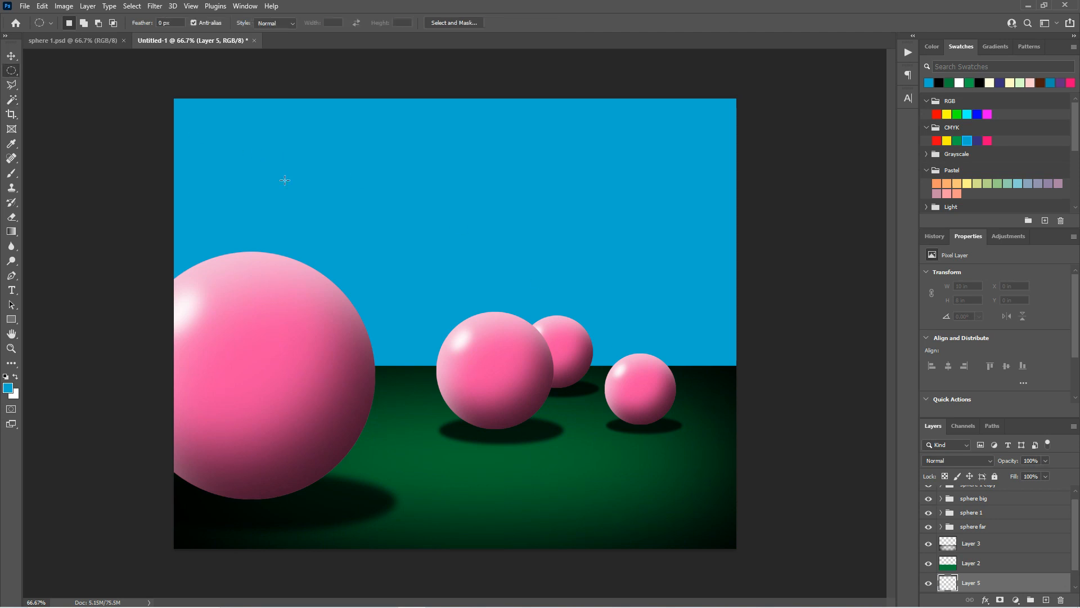
- Draw a large oval selection behind the spheres and feather it by 125 pixels
left_click_drag(282, 180, 666, 446)
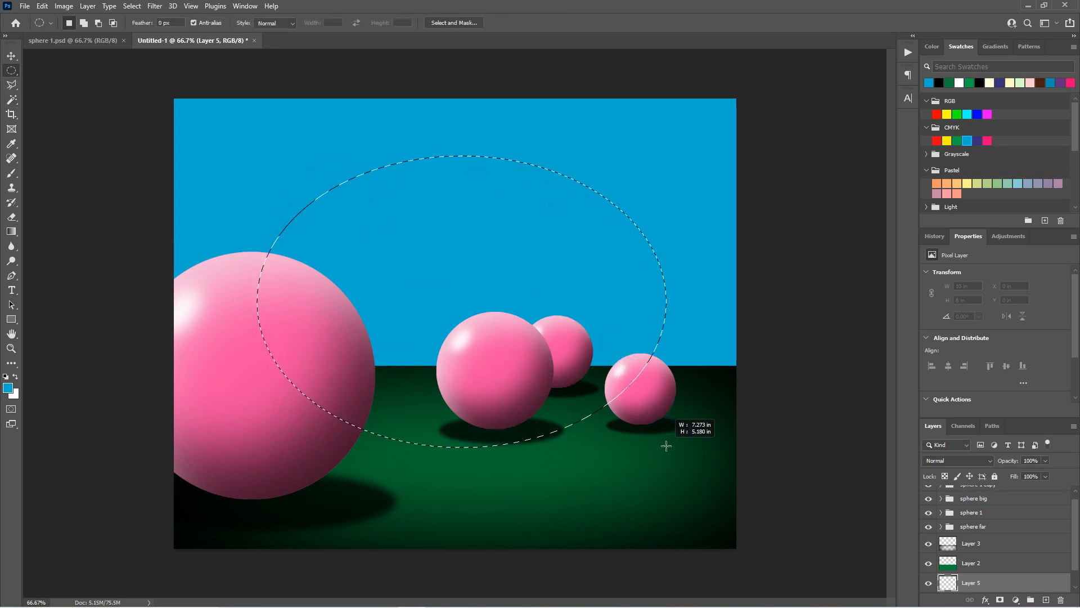
left_click_drag(666, 444, 503, 299)
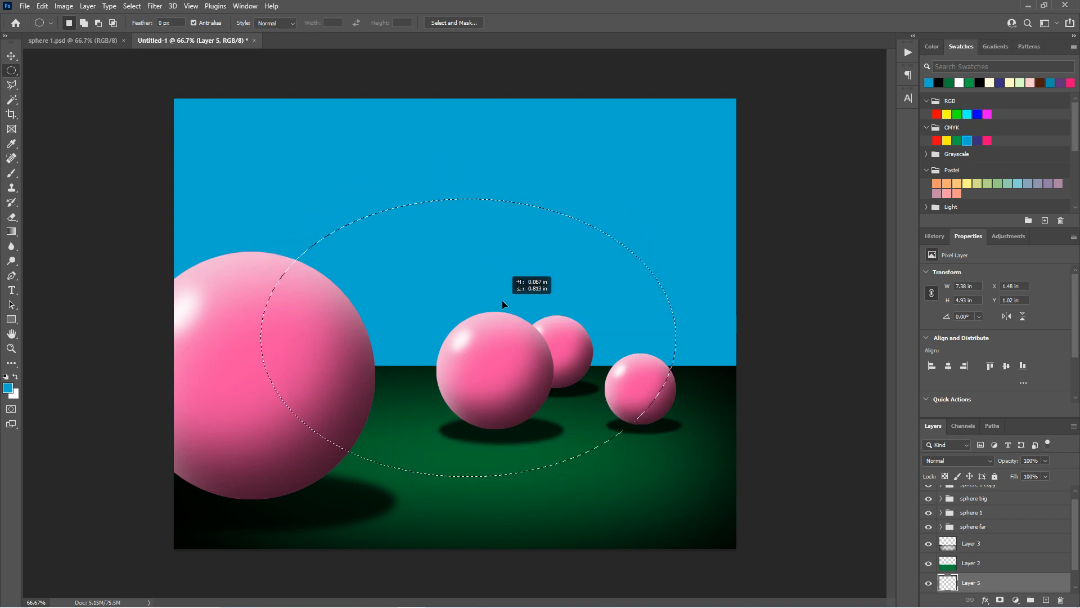
left_click_drag(503, 305, 571, 200)
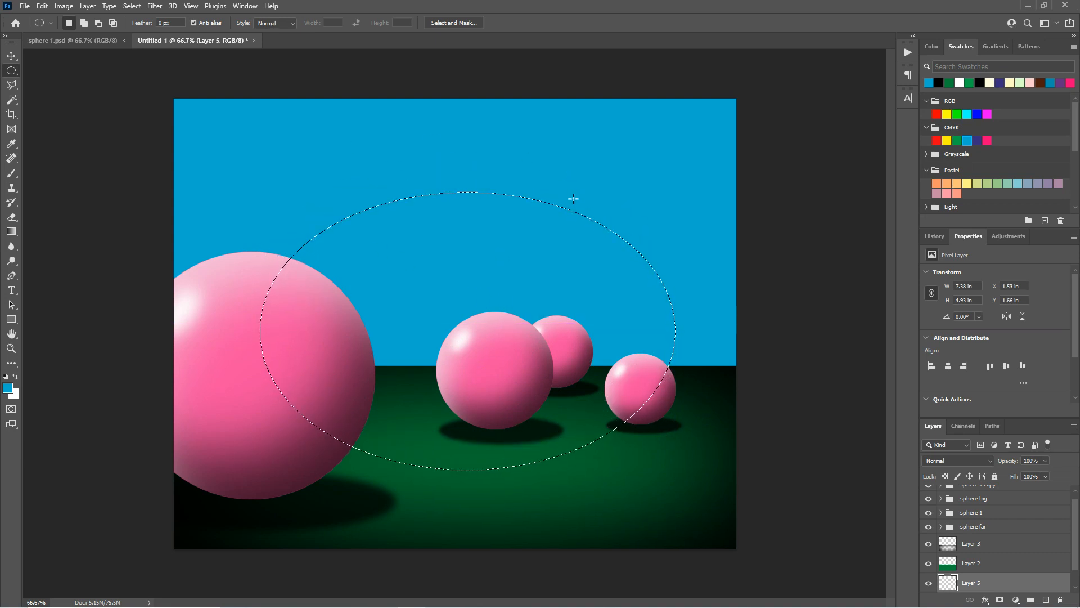
left_click(130, 6)
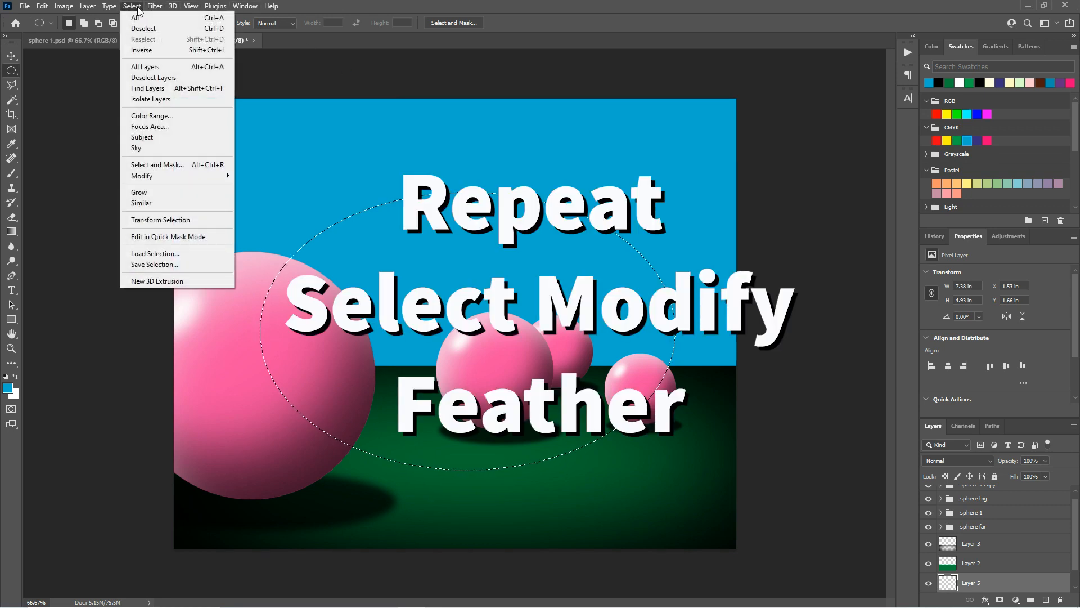
mouse_move(142, 176)
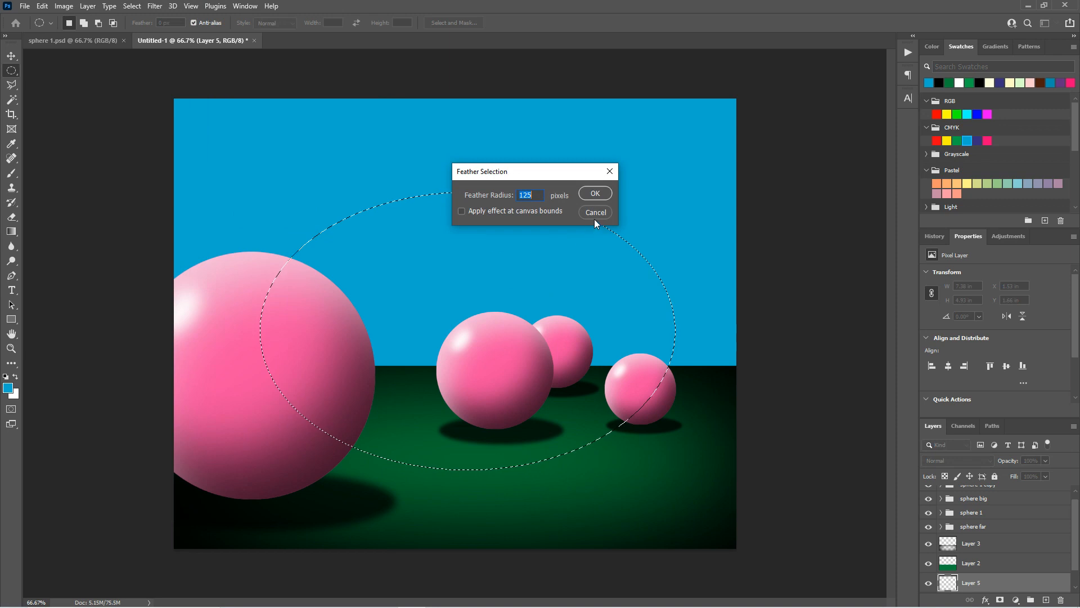
left_click(595, 192)
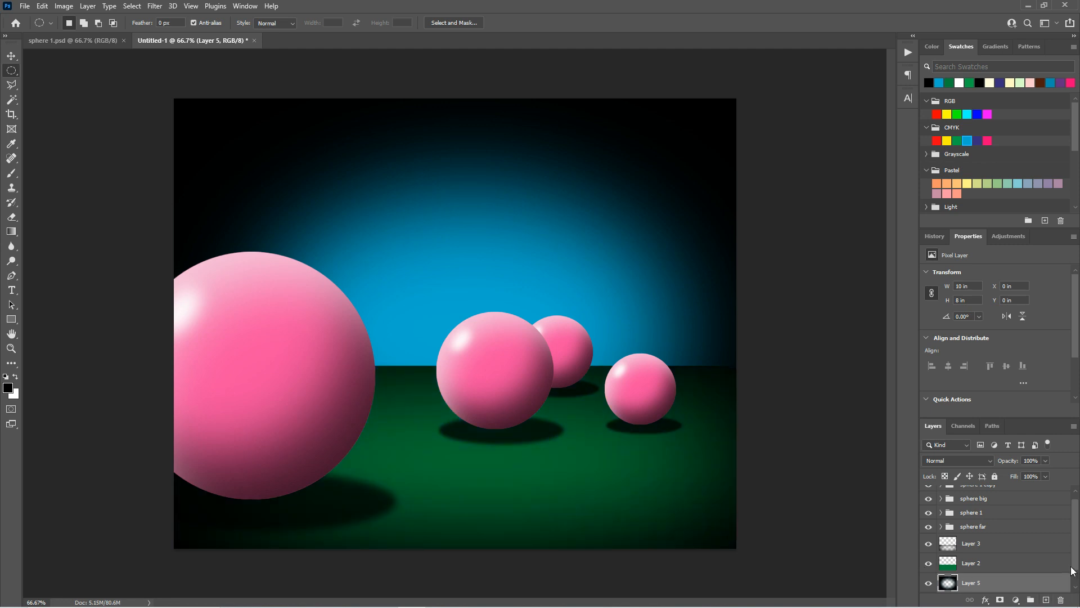
mouse_move(1028, 585)
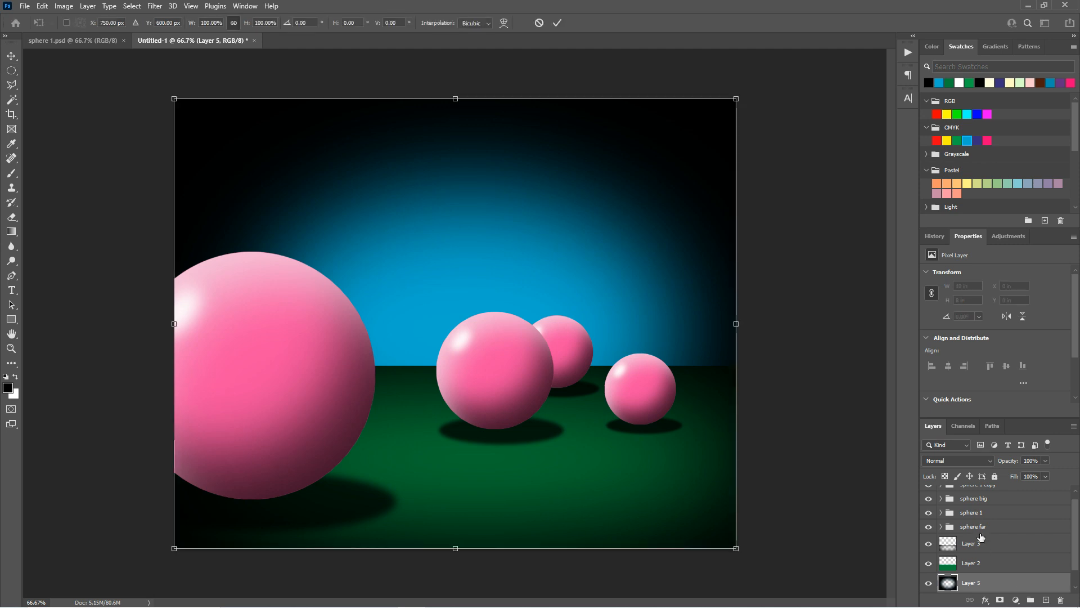
mouse_move(174, 325)
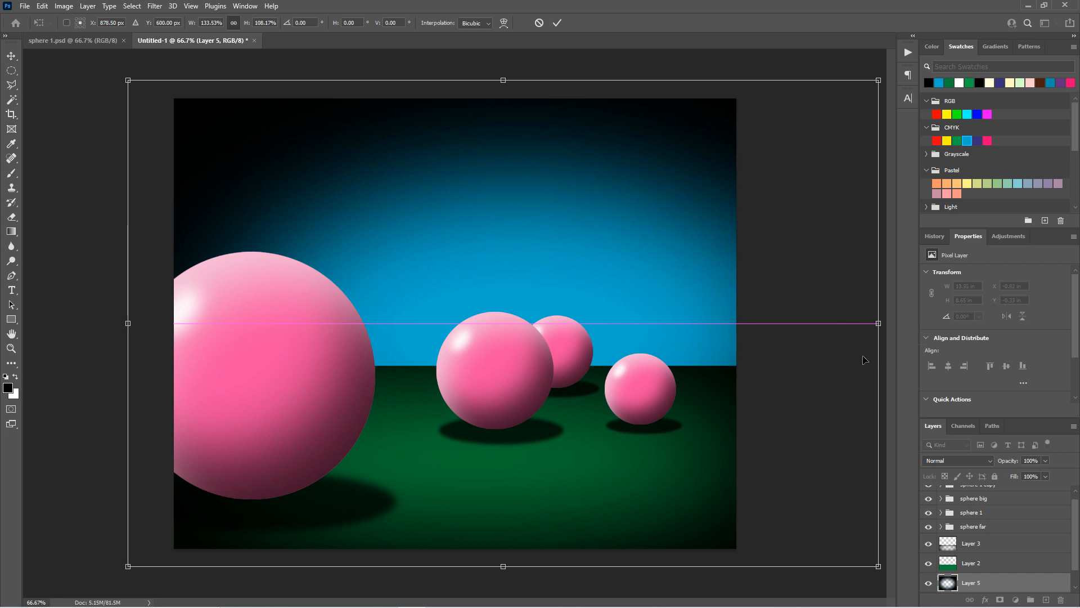
- Free-transform Layer 5 and squeeze its width to about 90% so the dark edges close in
left_click_drag(502, 81, 502, 98)
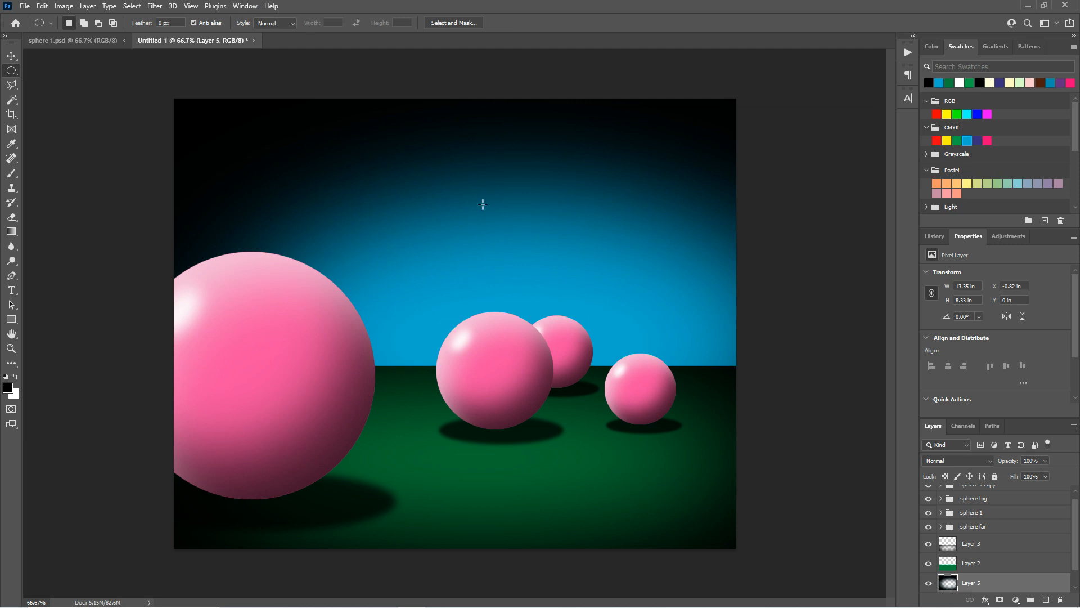
mouse_move(613, 354)
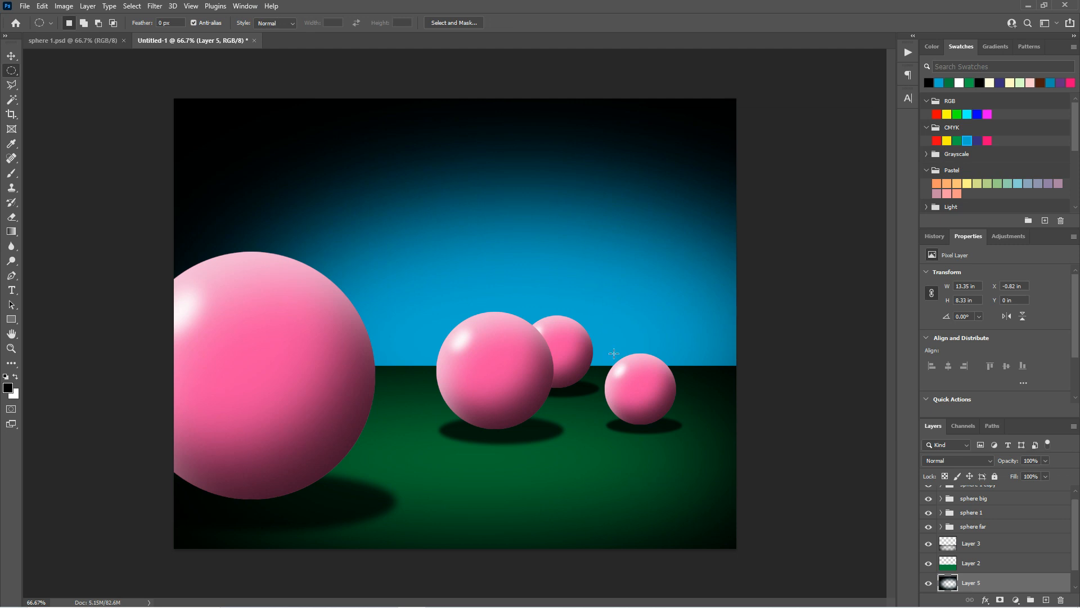
mouse_move(714, 290)
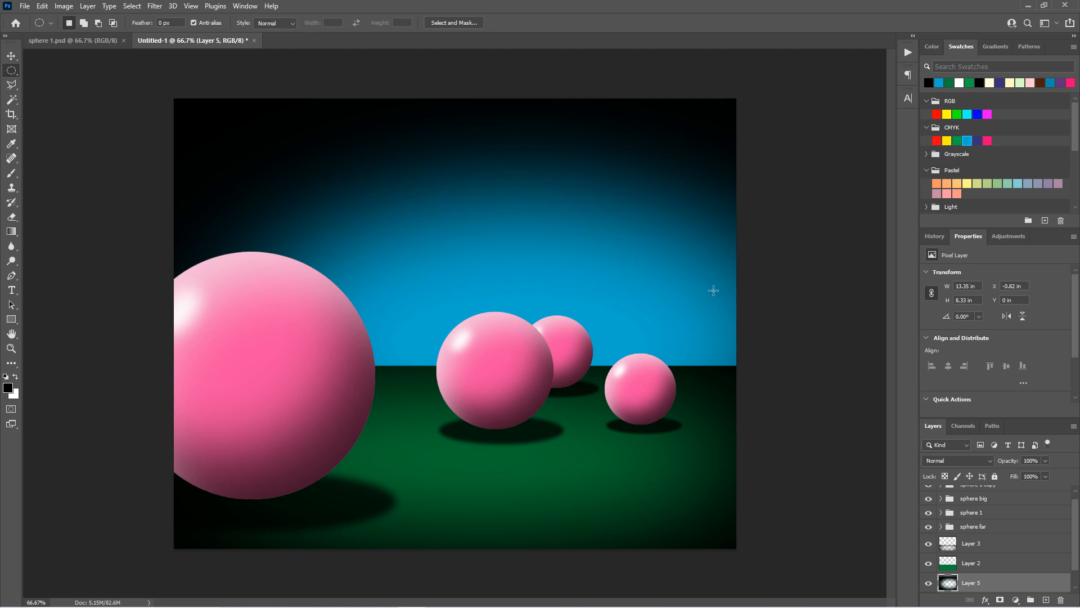
key("ctrl+t")
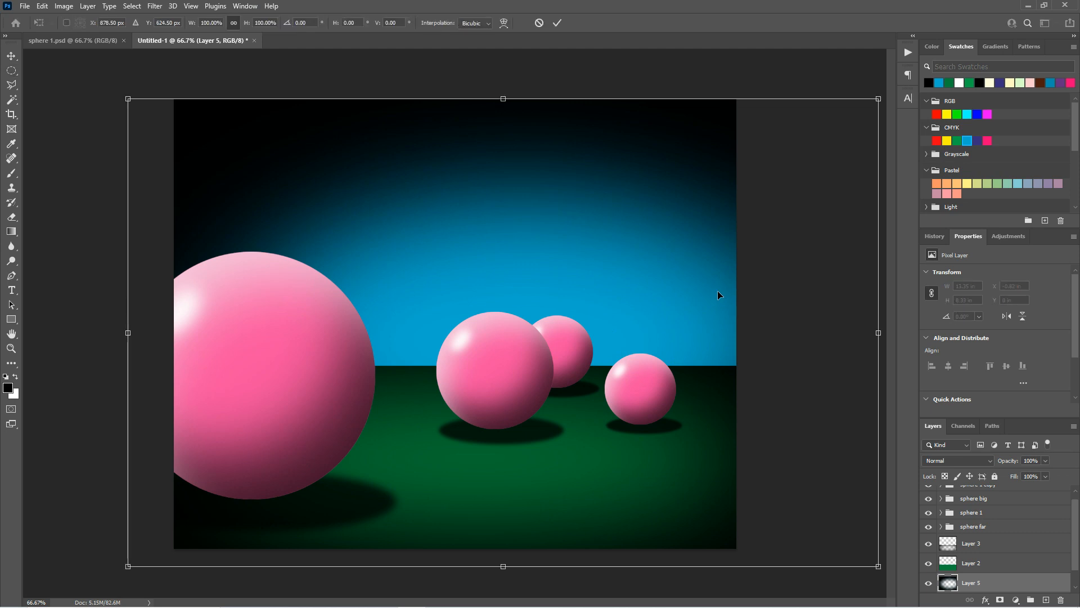
mouse_move(878, 333)
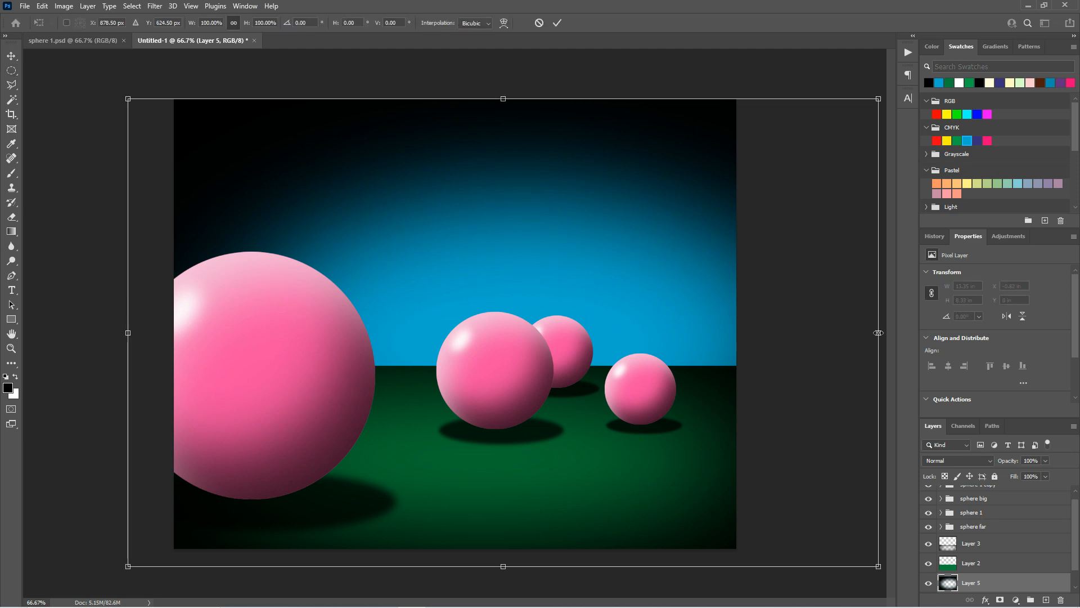
left_click_drag(877, 333, 824, 333)
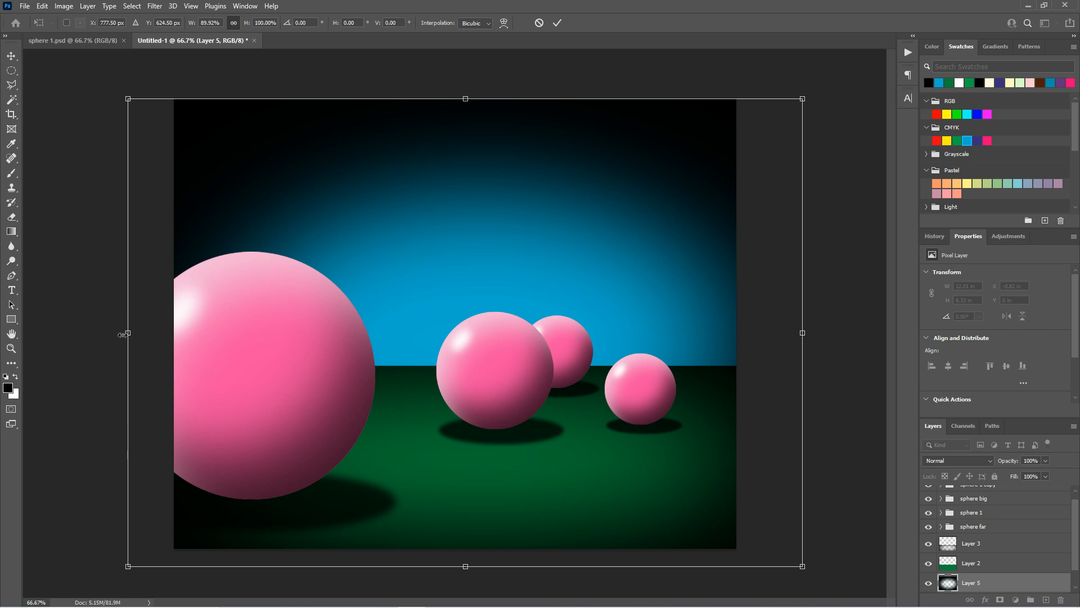
left_click_drag(129, 333, 149, 336)
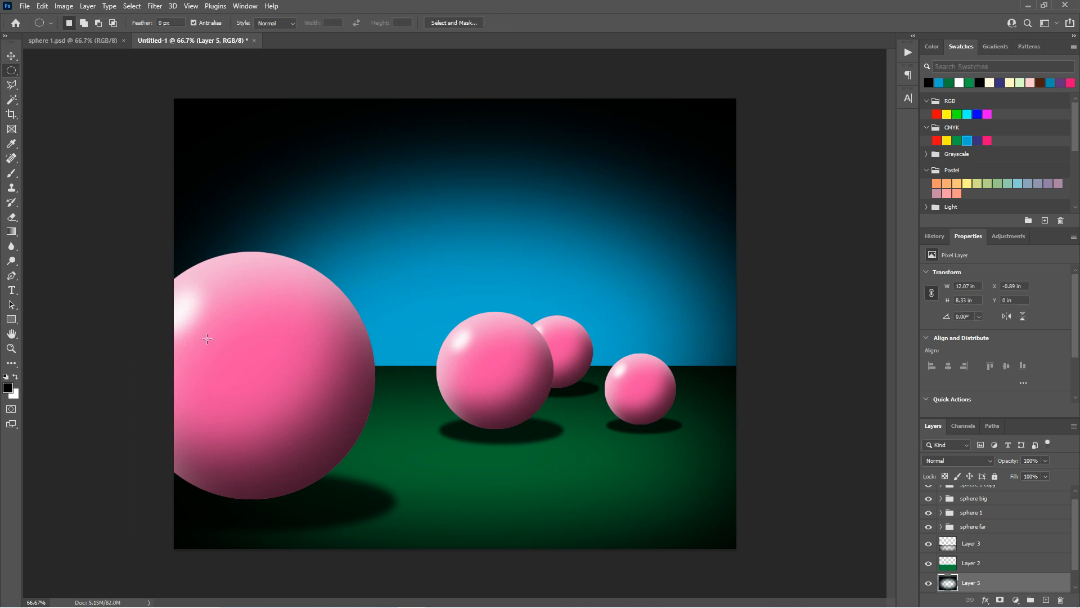
mouse_move(716, 485)
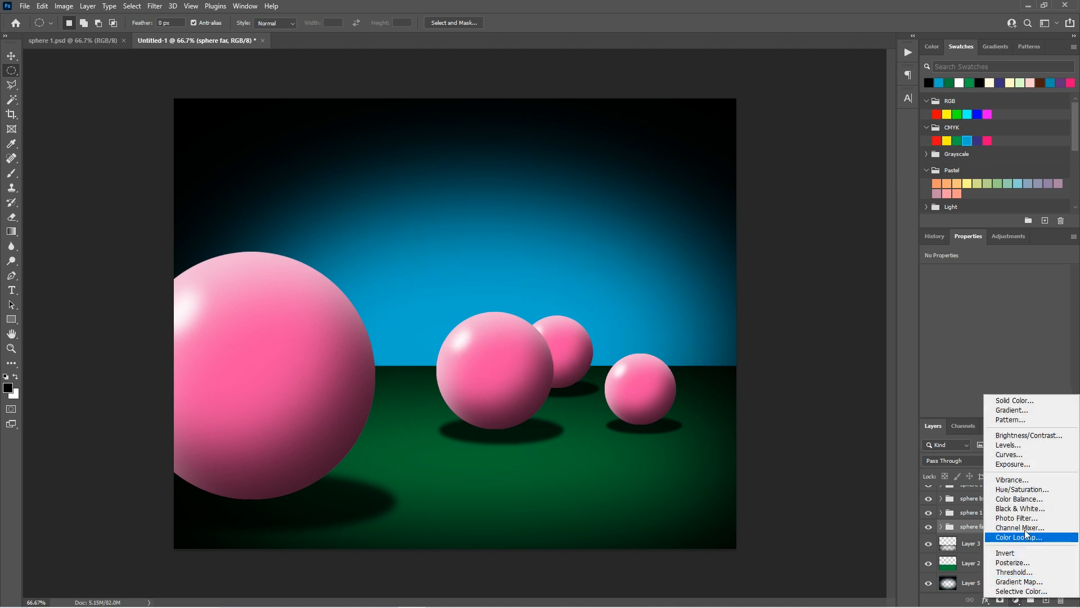
- Add a clipped Hue/Saturation layer above sphere far and set Hue to about +61, turning it orange
left_click(1023, 490)
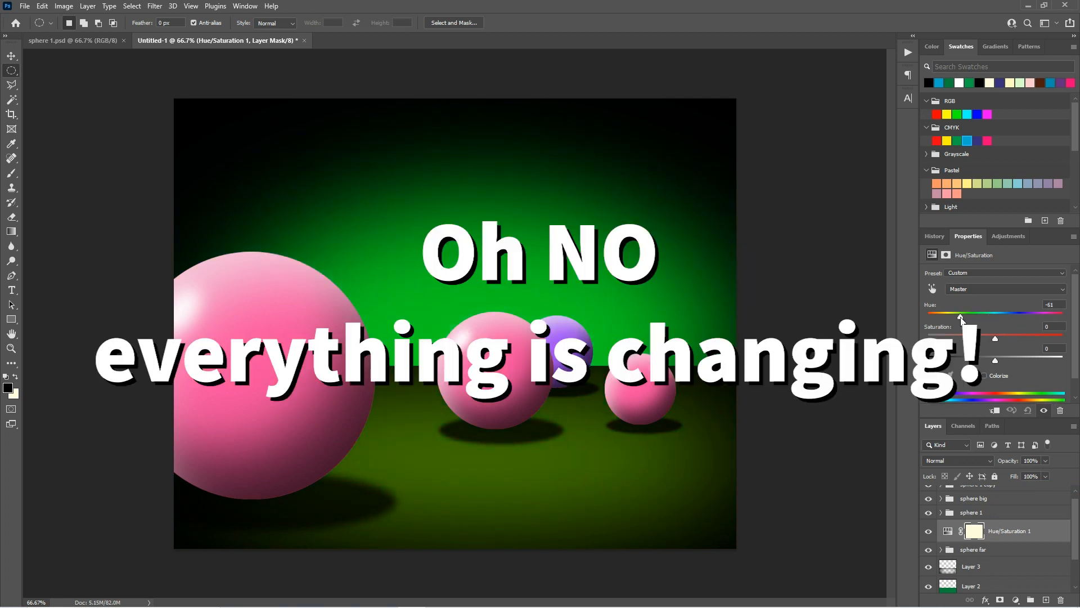
left_click_drag(960, 315, 985, 315)
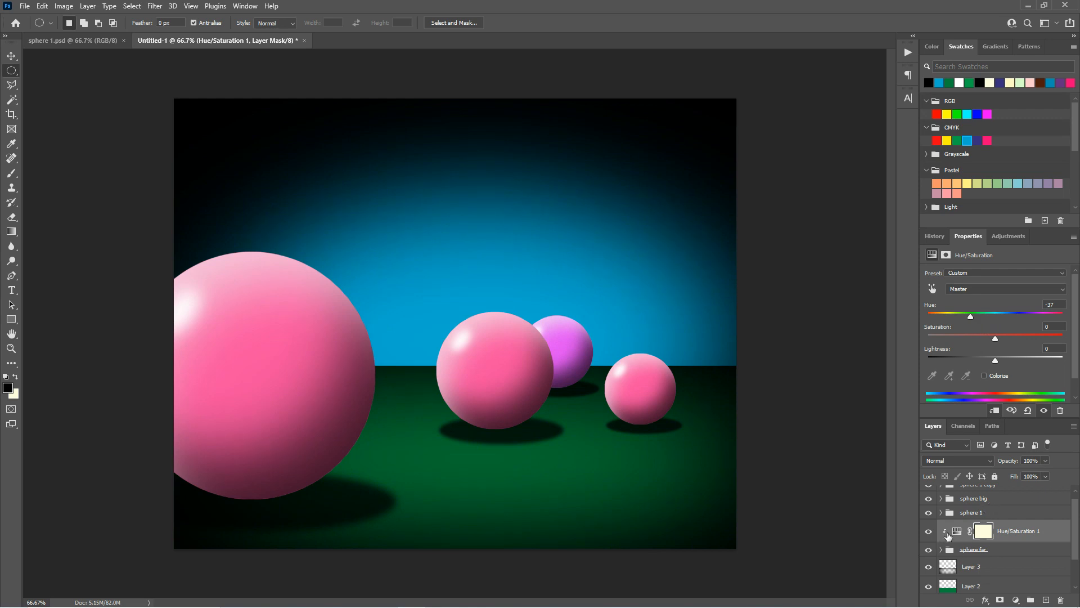
mouse_move(950, 552)
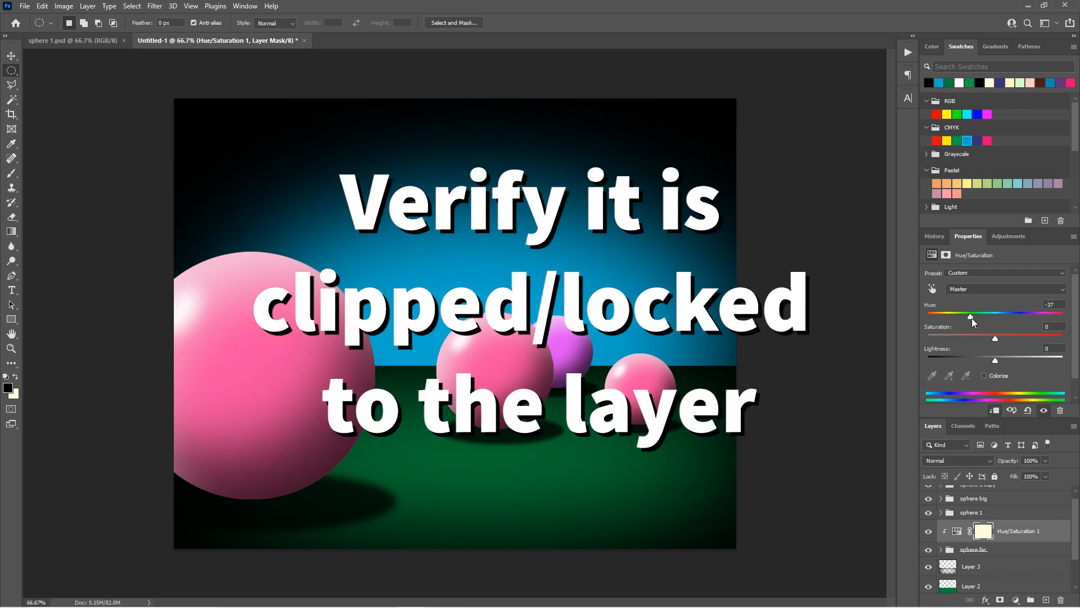
left_click_drag(972, 315, 958, 316)
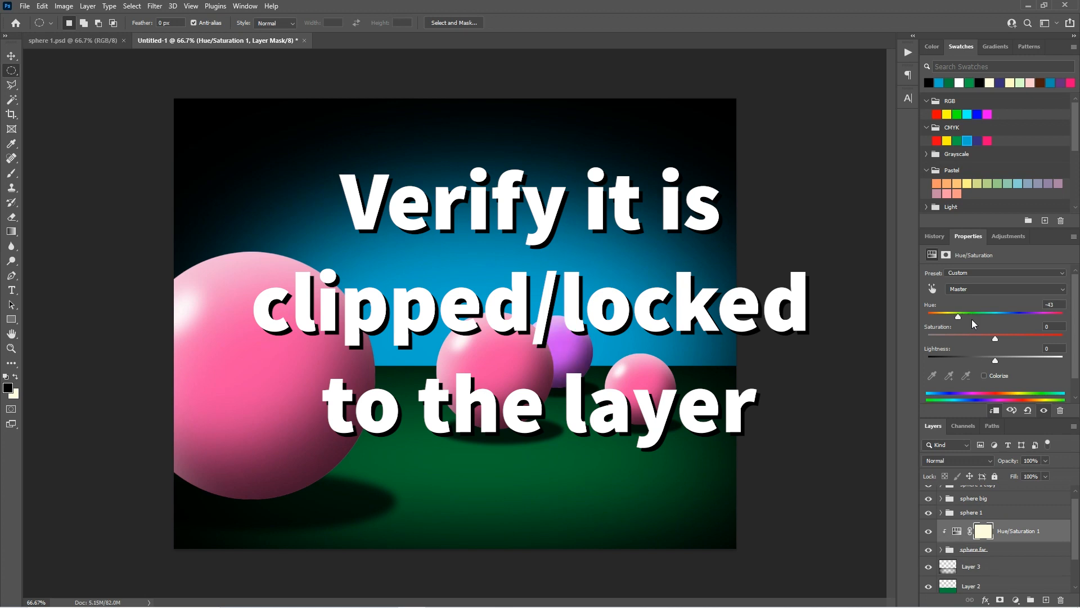
left_click_drag(958, 315, 1028, 315)
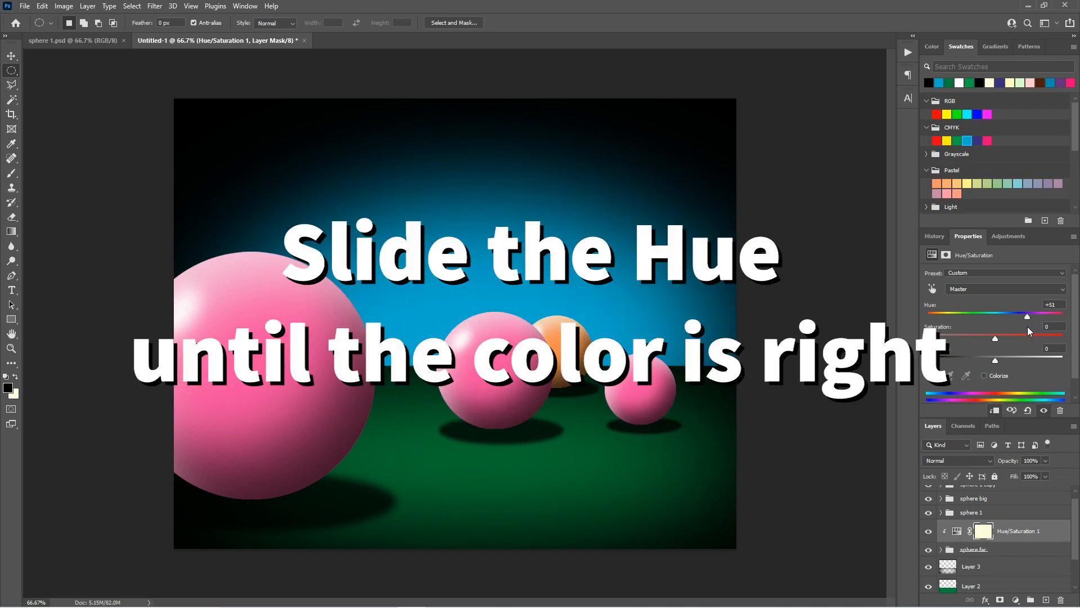
left_click_drag(1027, 315, 1030, 315)
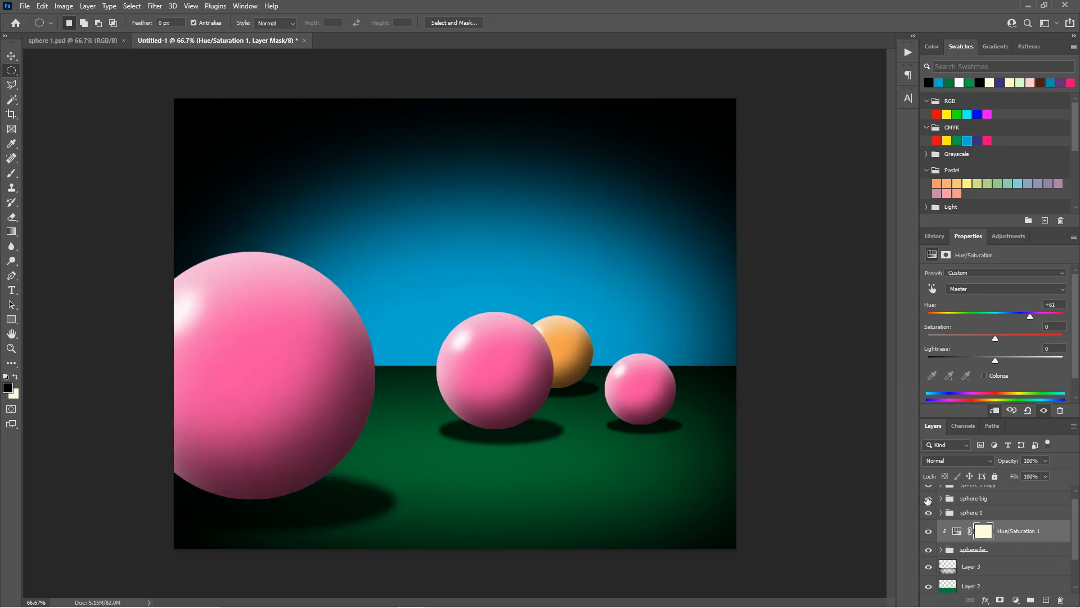
- Add a clipped Hue/Saturation above sphere big and swing it through pink and purple to red-orange
left_click(972, 497)
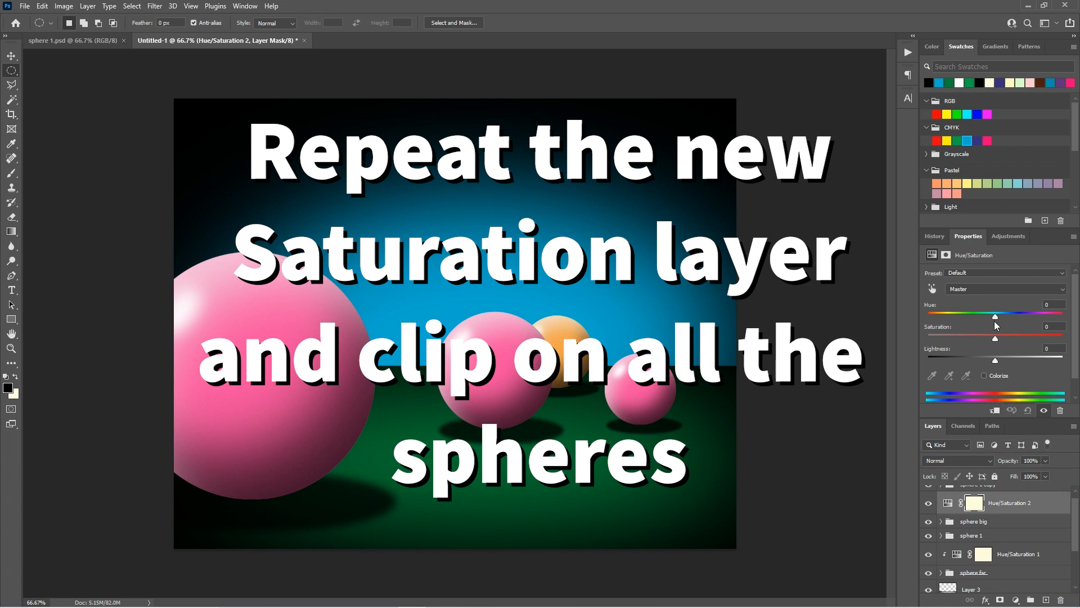
left_click_drag(995, 312, 1018, 312)
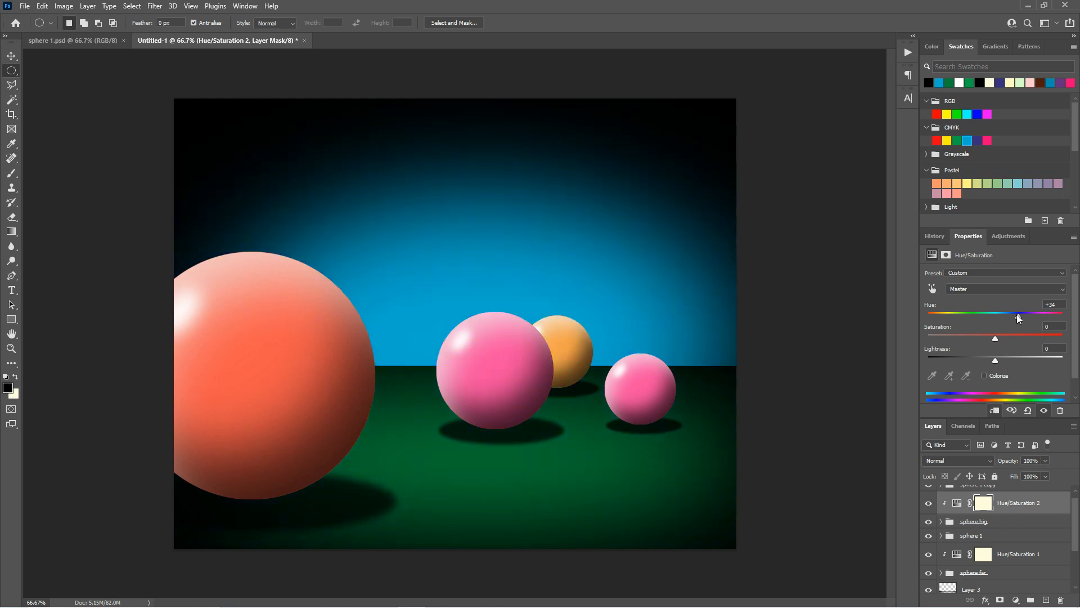
left_click_drag(1018, 314, 996, 315)
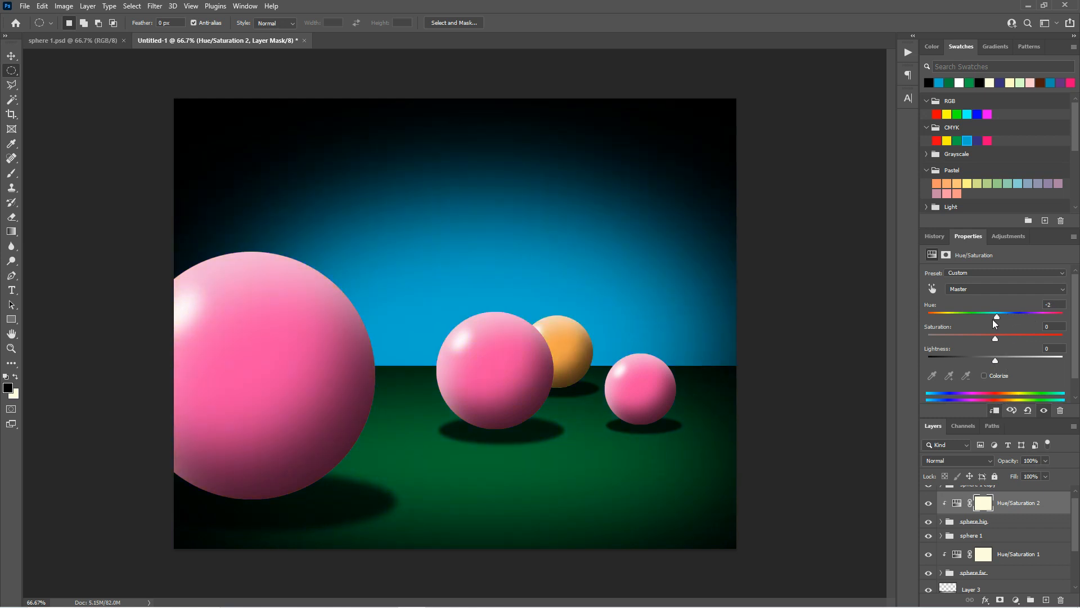
left_click_drag(996, 316, 957, 316)
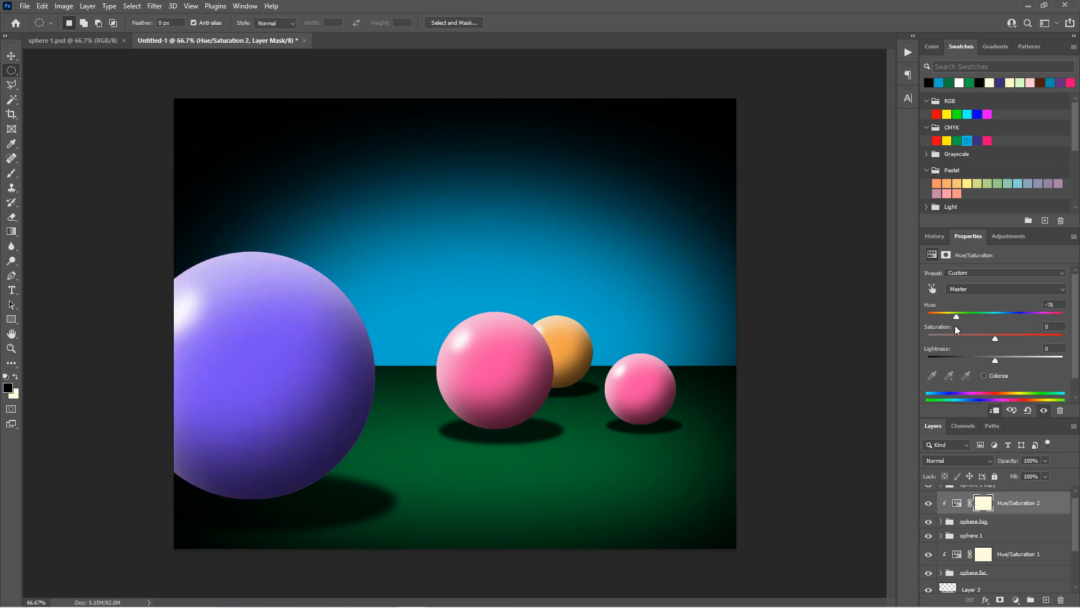
left_click_drag(956, 316, 1013, 316)
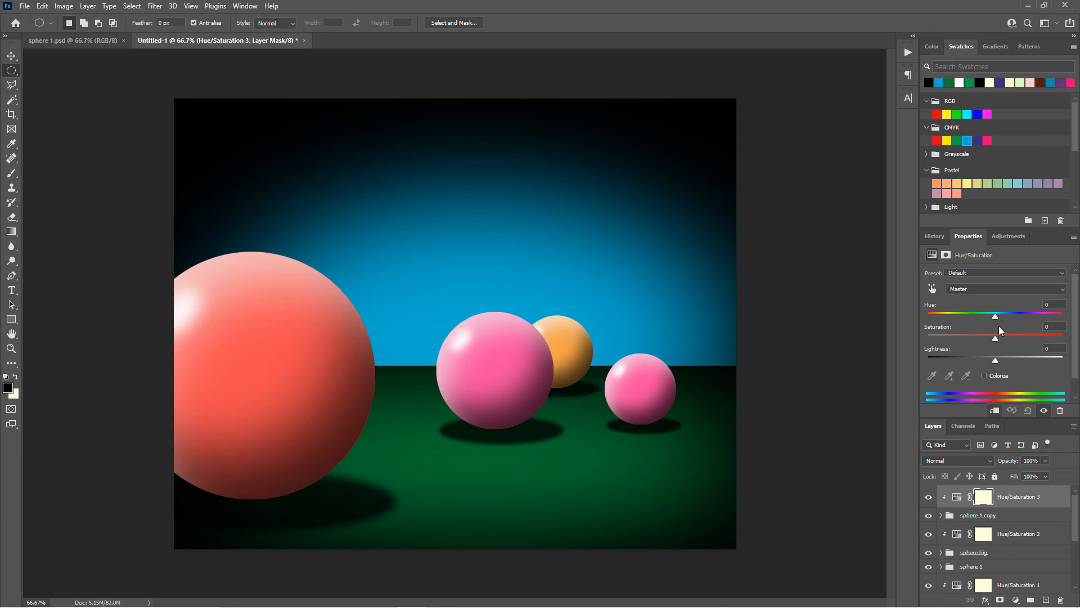
- Drag Hue/Saturation 3's slider through green and magenta, settling the small right sphere on blue
left_click_drag(995, 314, 1044, 314)
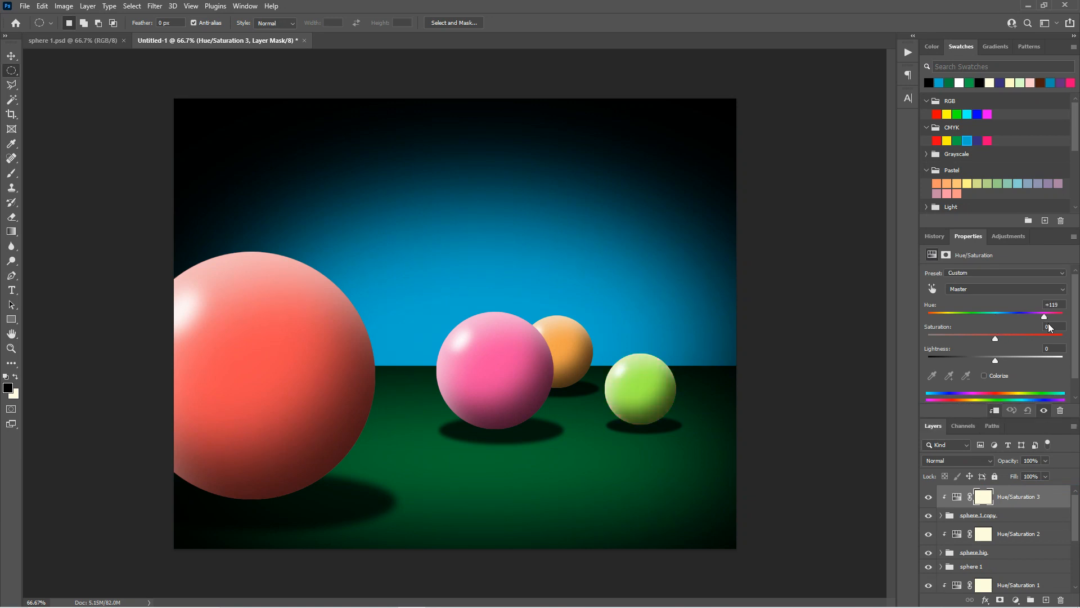
left_click_drag(1045, 315, 972, 315)
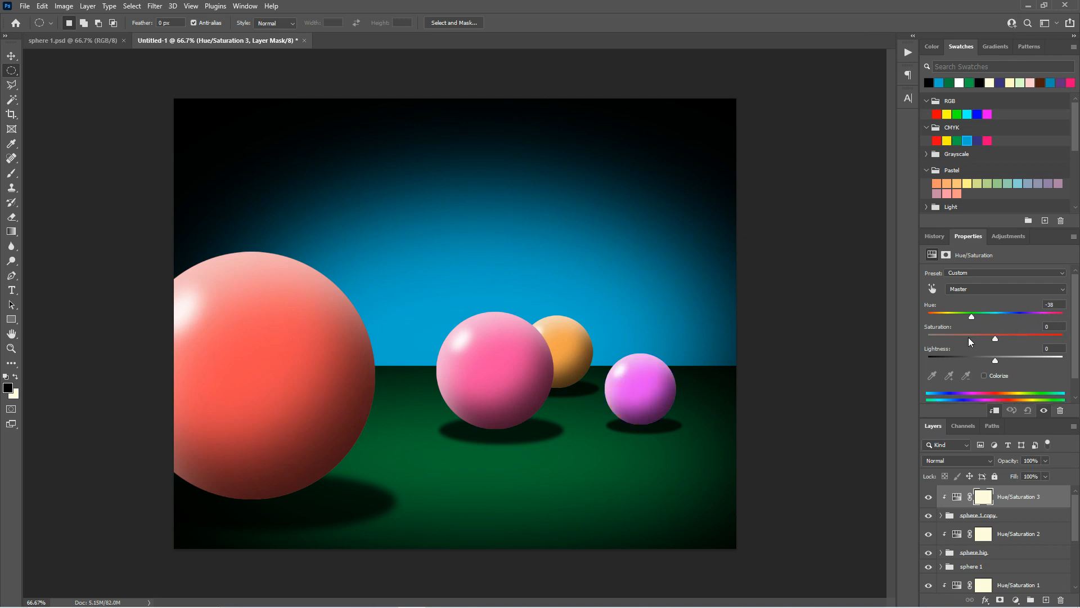
left_click_drag(971, 316, 954, 316)
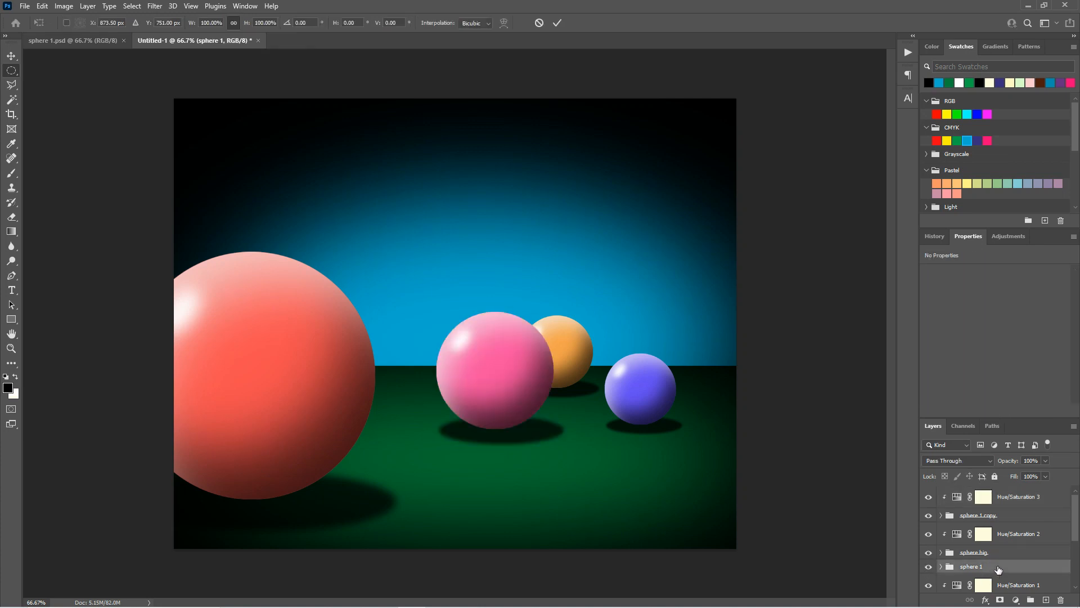
- Select the sphere 1 group, scale it to about 92% and nudge it slightly left
left_click(972, 566)
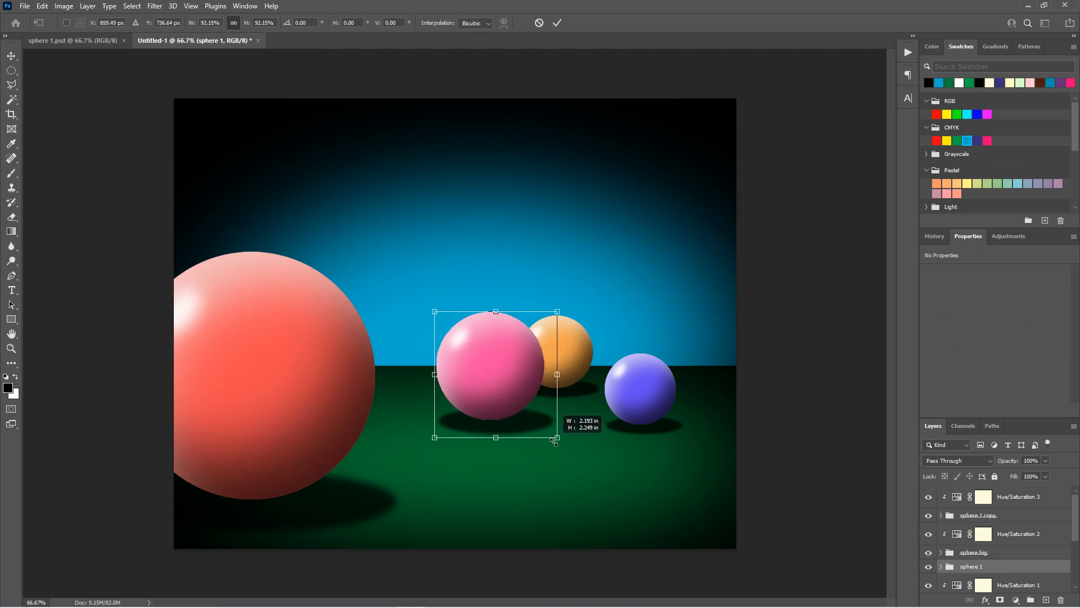
left_click_drag(495, 372, 481, 373)
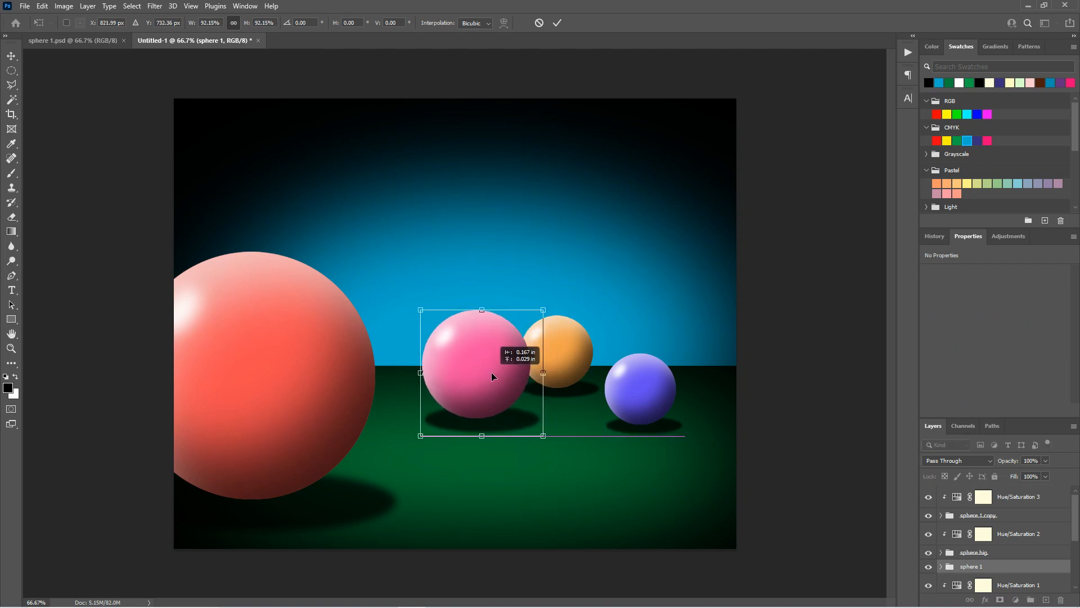